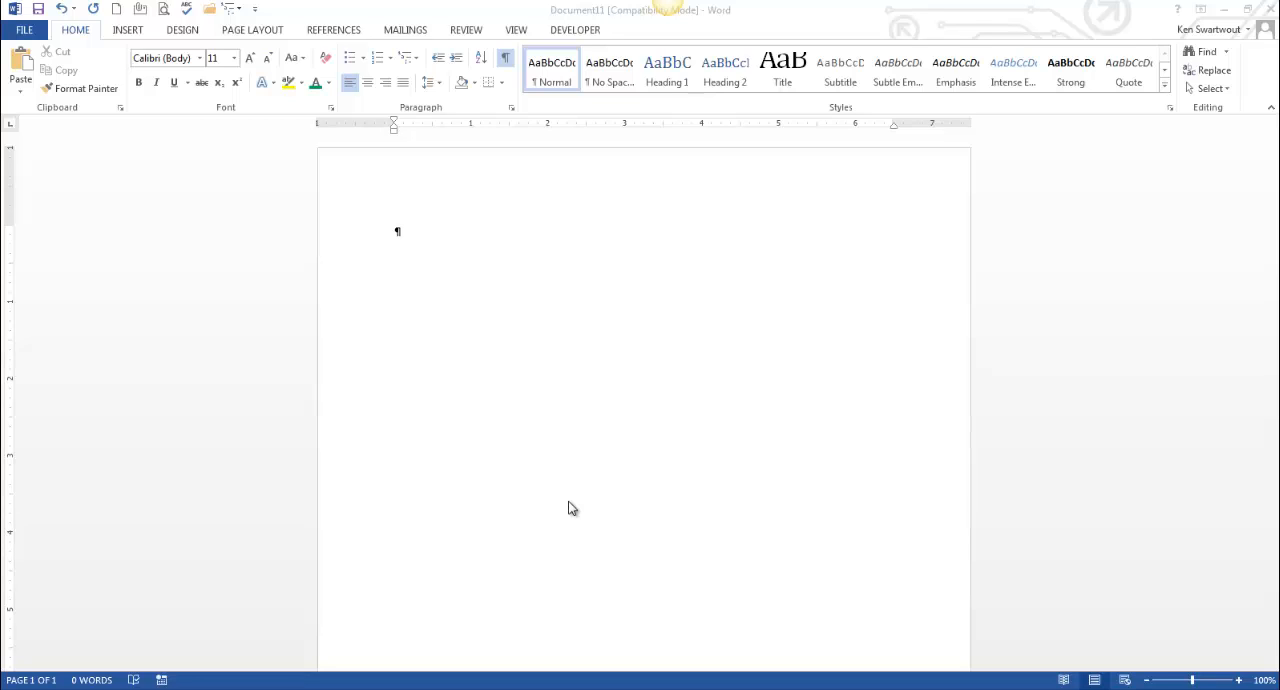
mouse_move(511, 418)
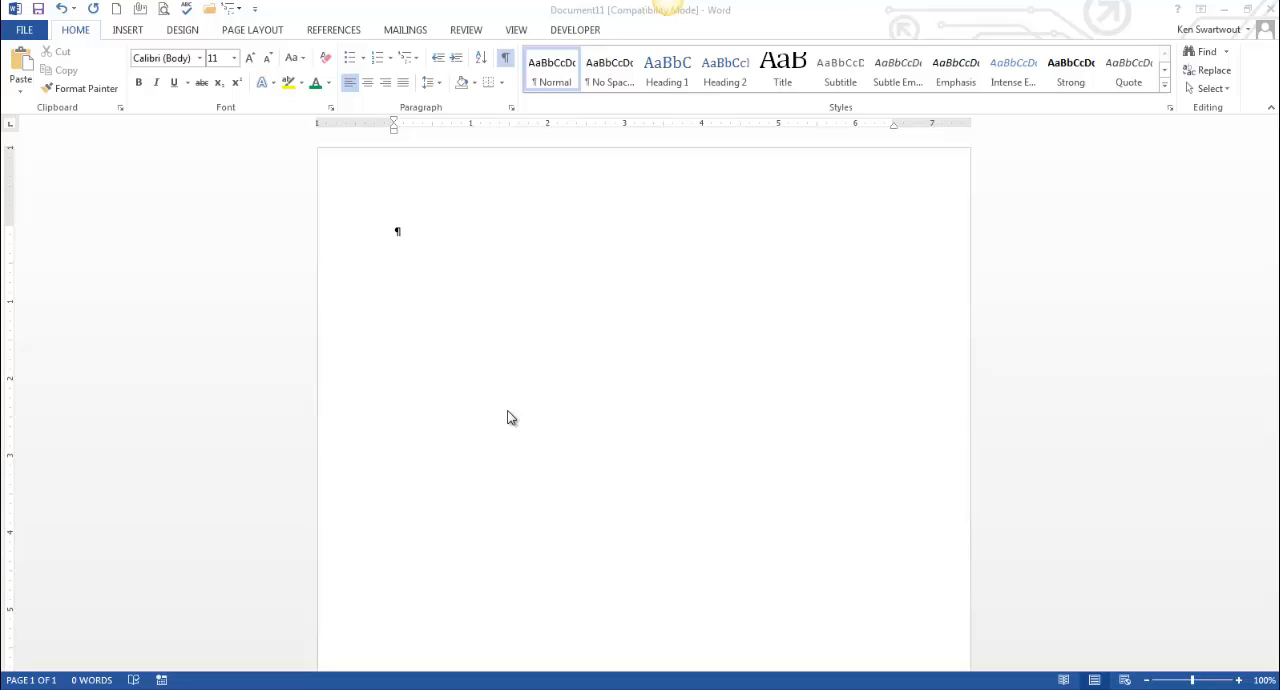
mouse_move(477, 458)
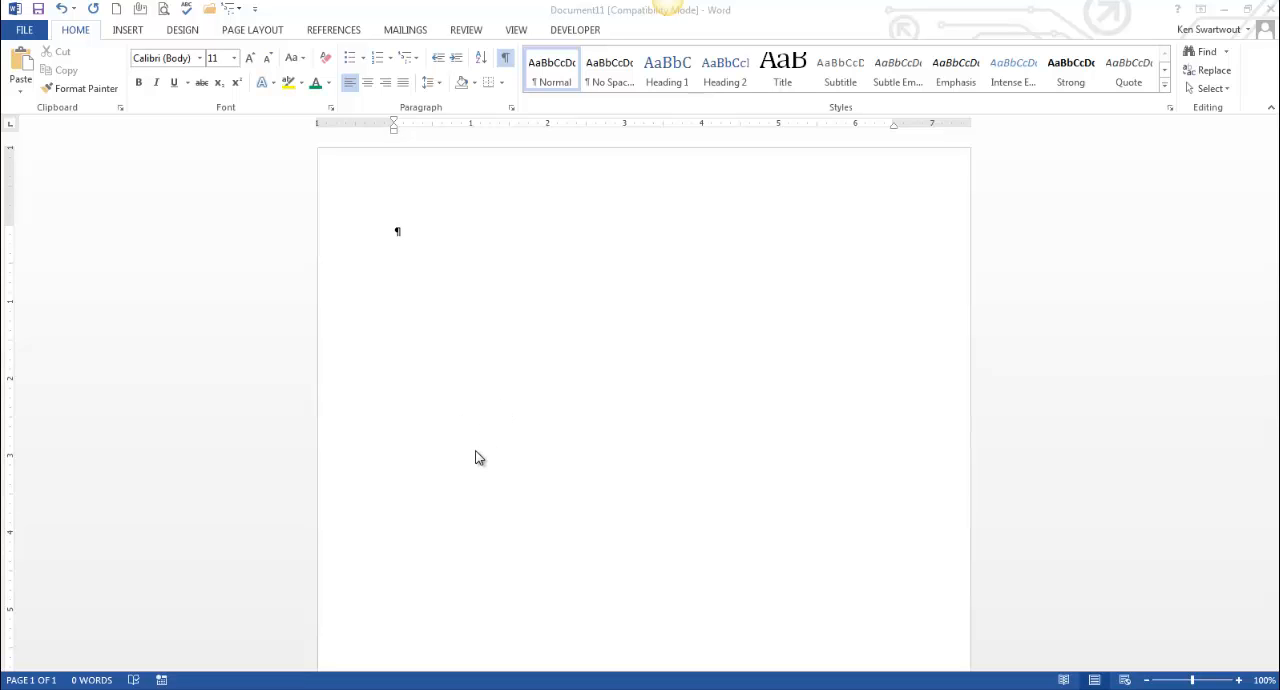
mouse_move(539, 439)
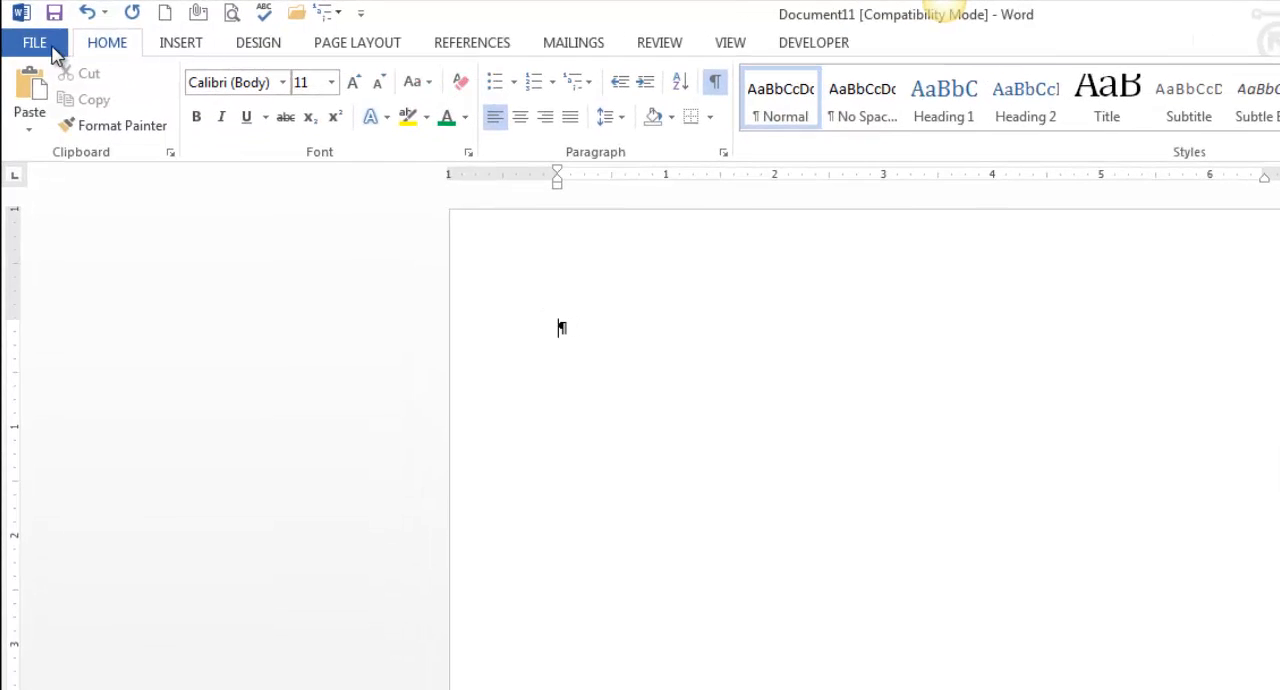
- Open Word Options from the File menu and show the Proofing page
click(34, 42)
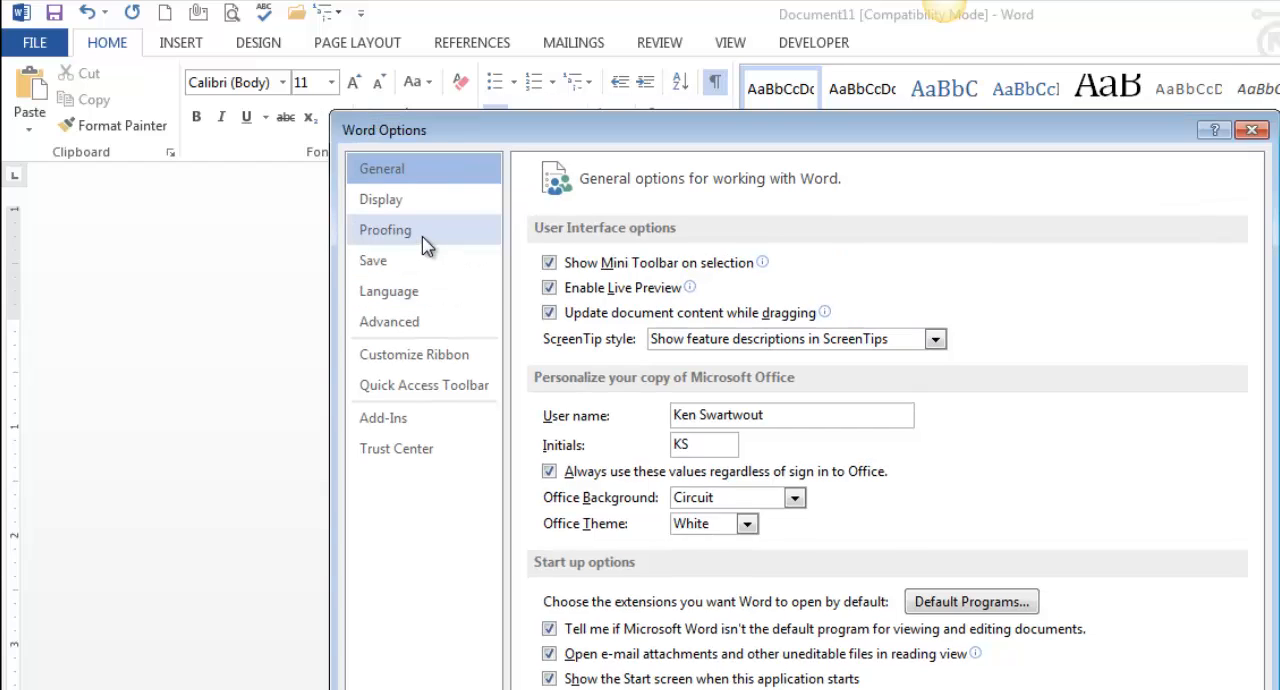
click(385, 229)
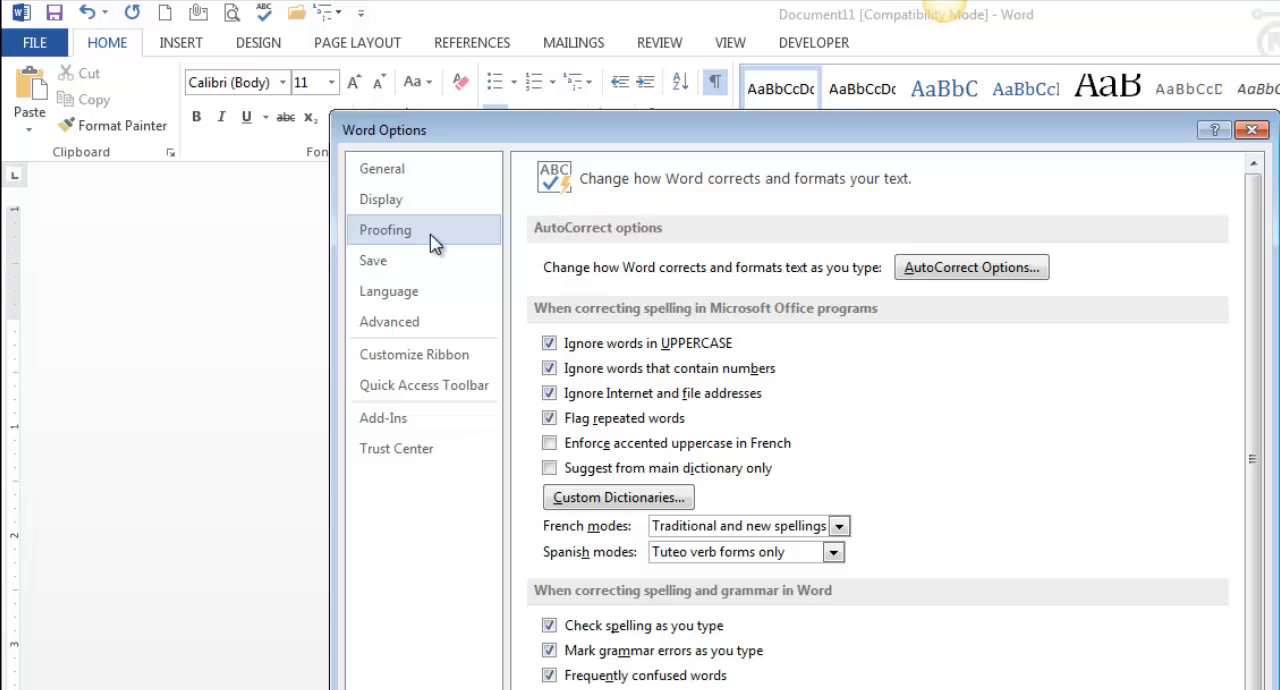
mouse_move(725, 552)
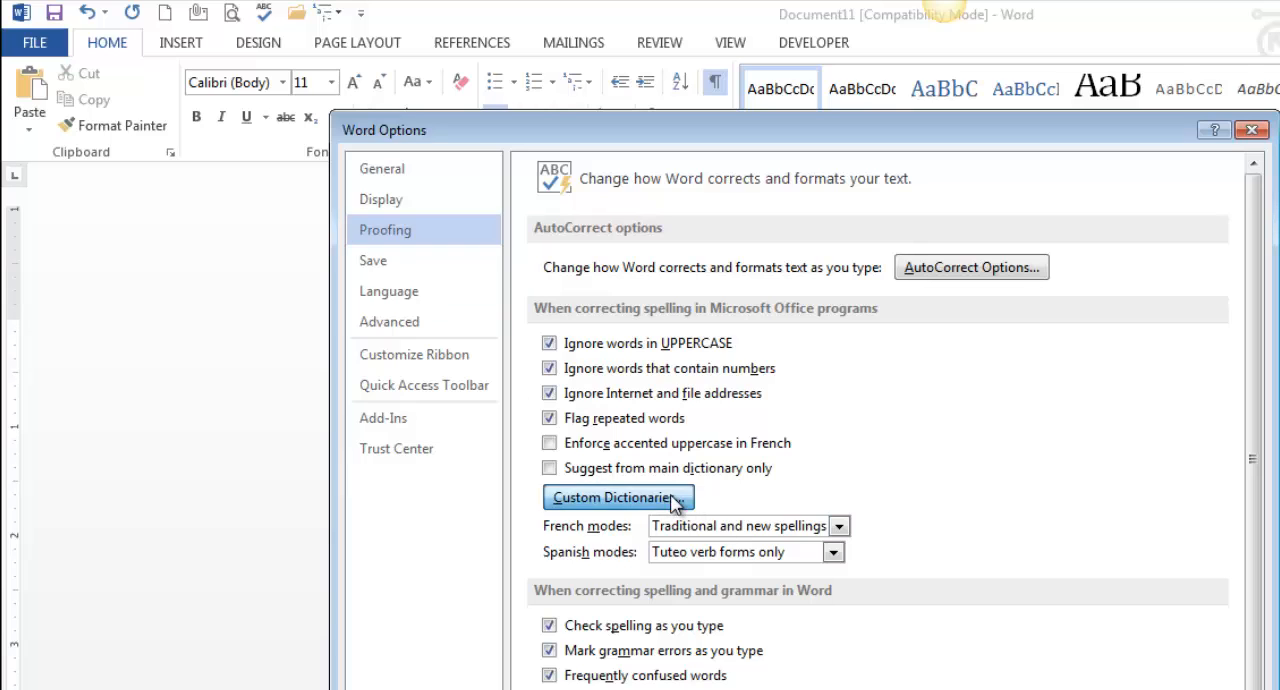
- Delete 'Schlenker' from the RoamingCustom.dic word list and confirm with OK
click(612, 497)
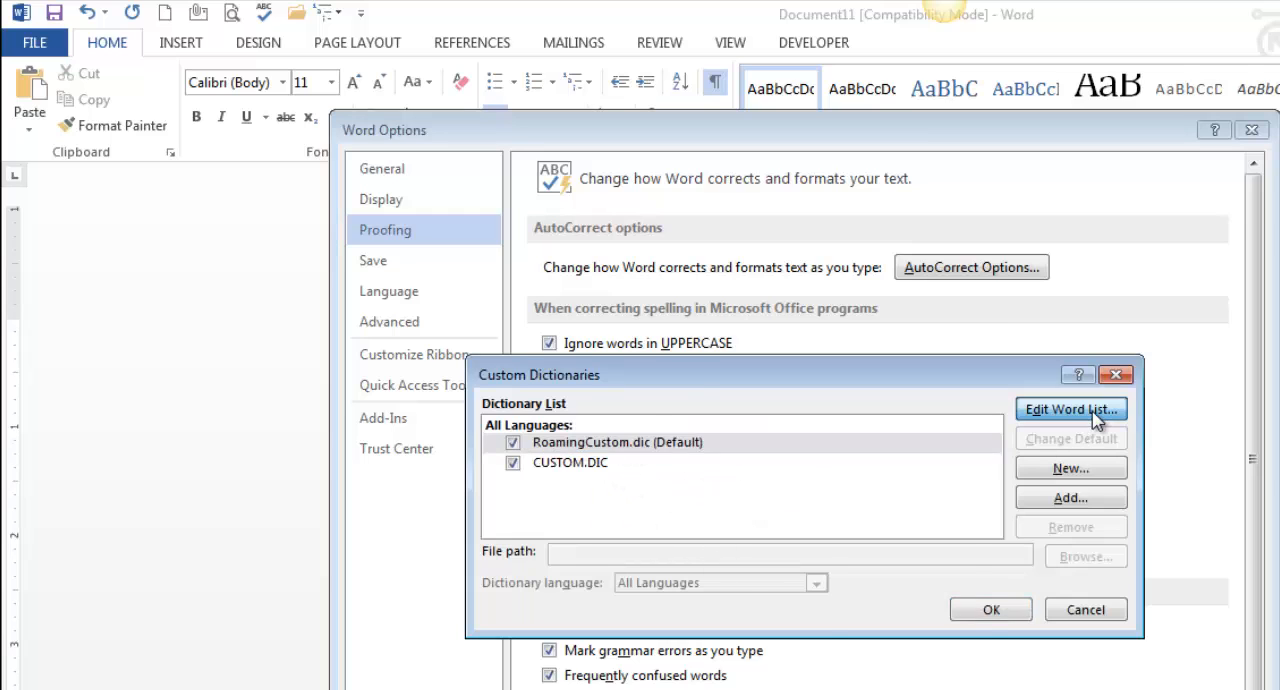
click(1070, 409)
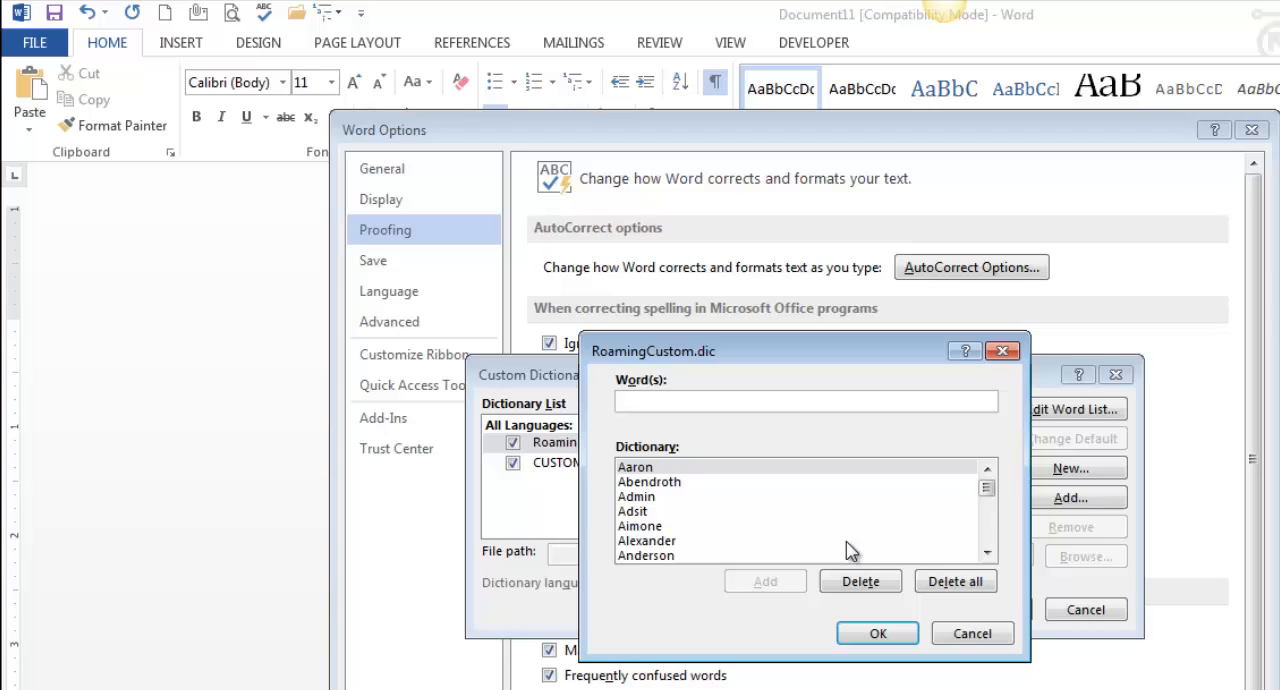
click(805, 400)
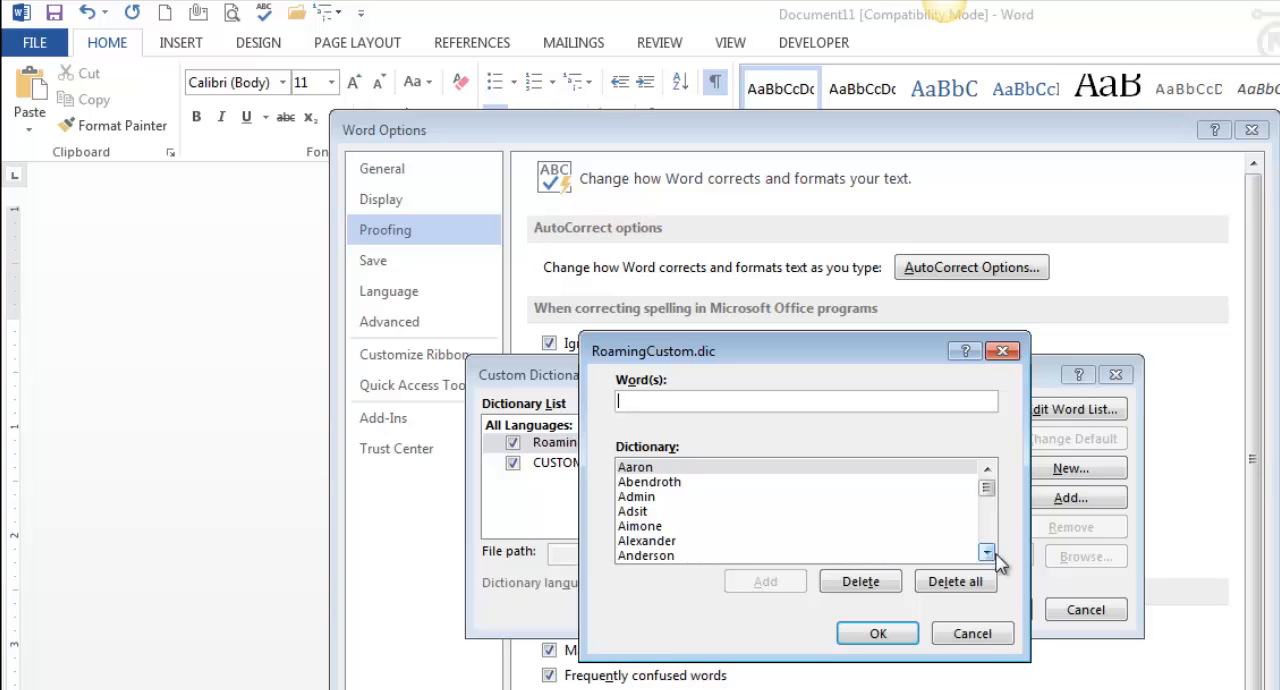
click(986, 552)
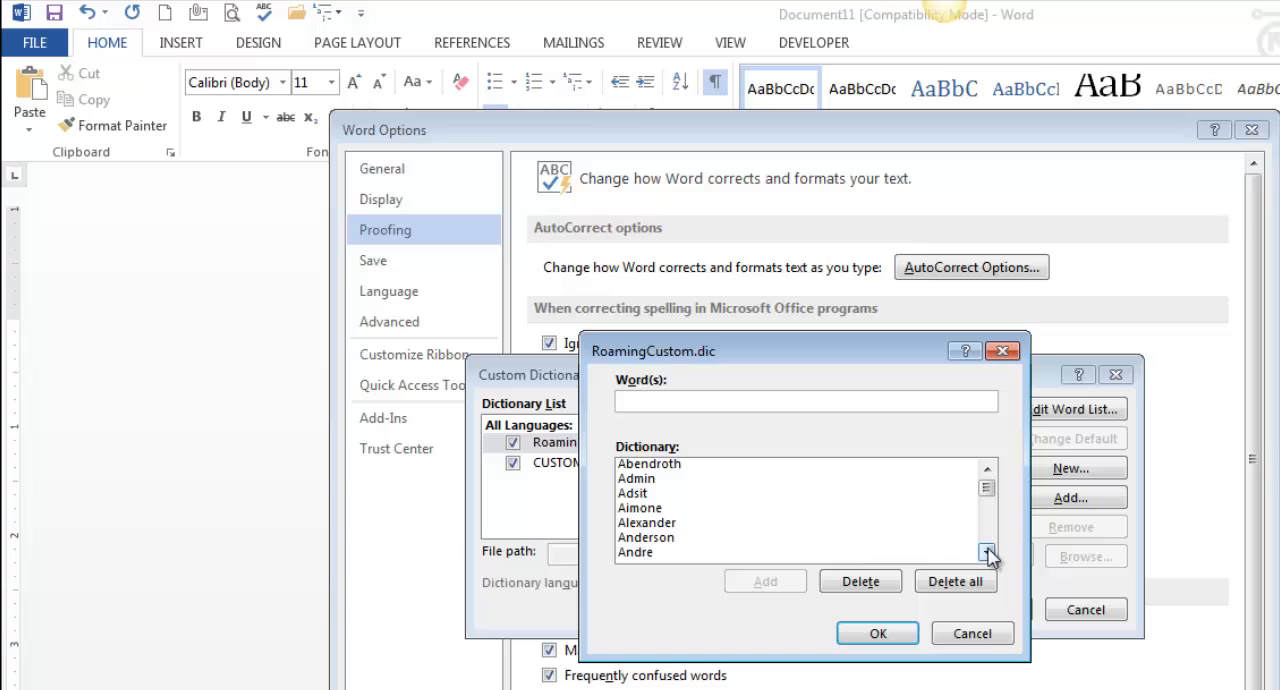
click(986, 551)
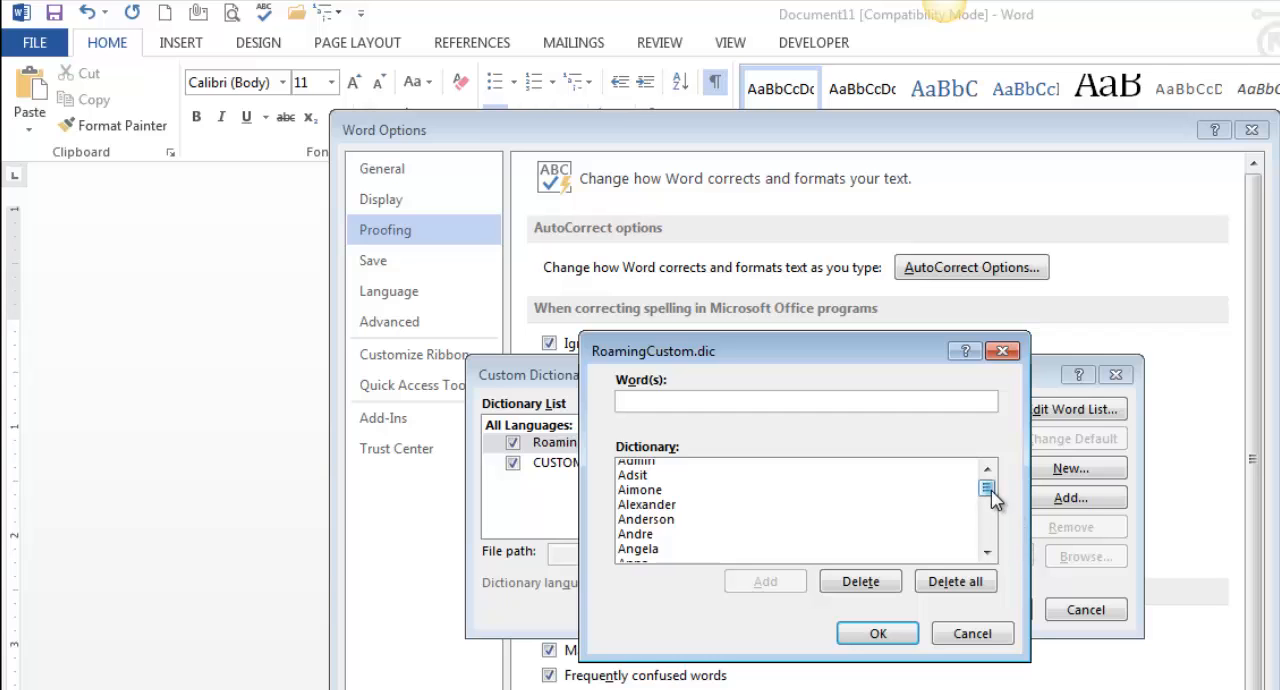
scroll(down, 3)
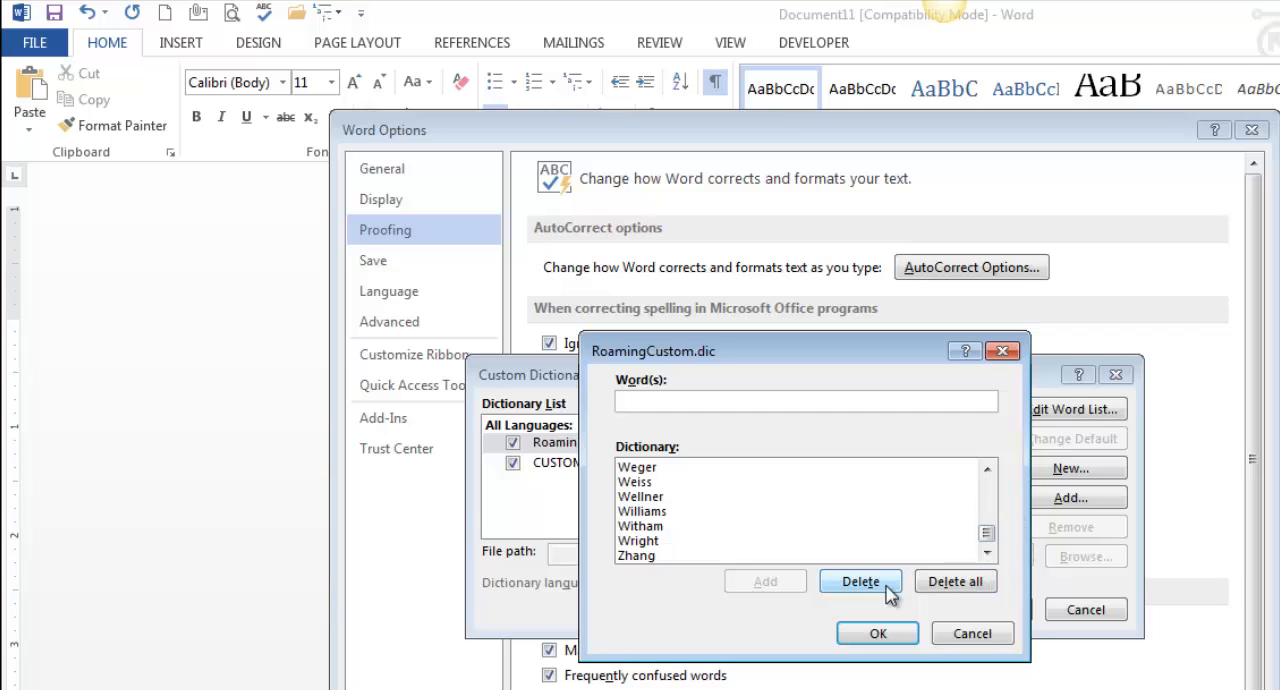
mouse_move(932, 535)
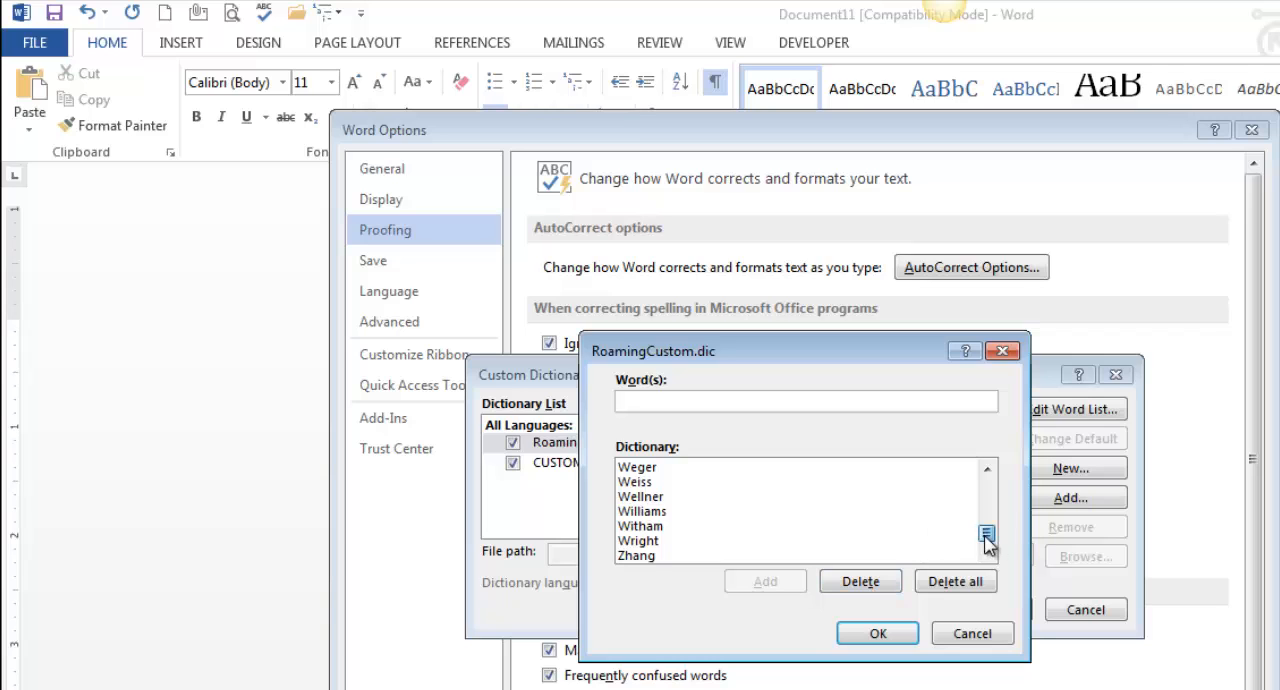
scroll(up, 3)
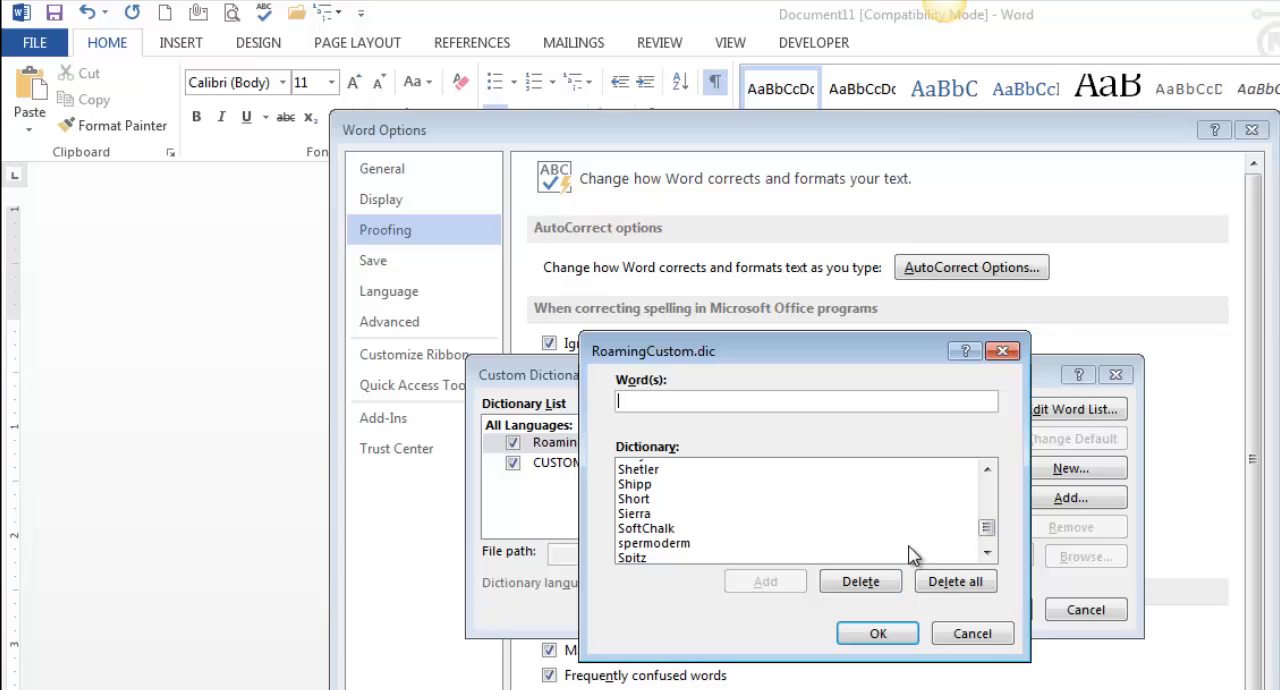
mouse_move(690, 548)
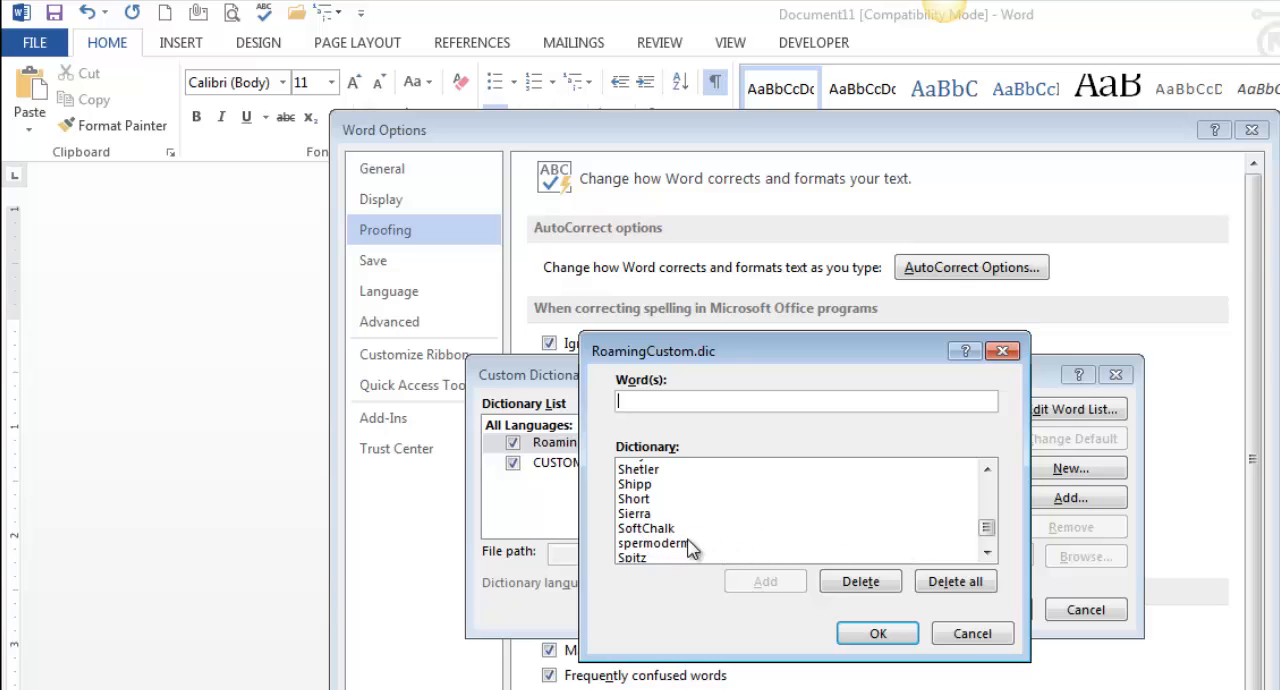
scroll(up, 3)
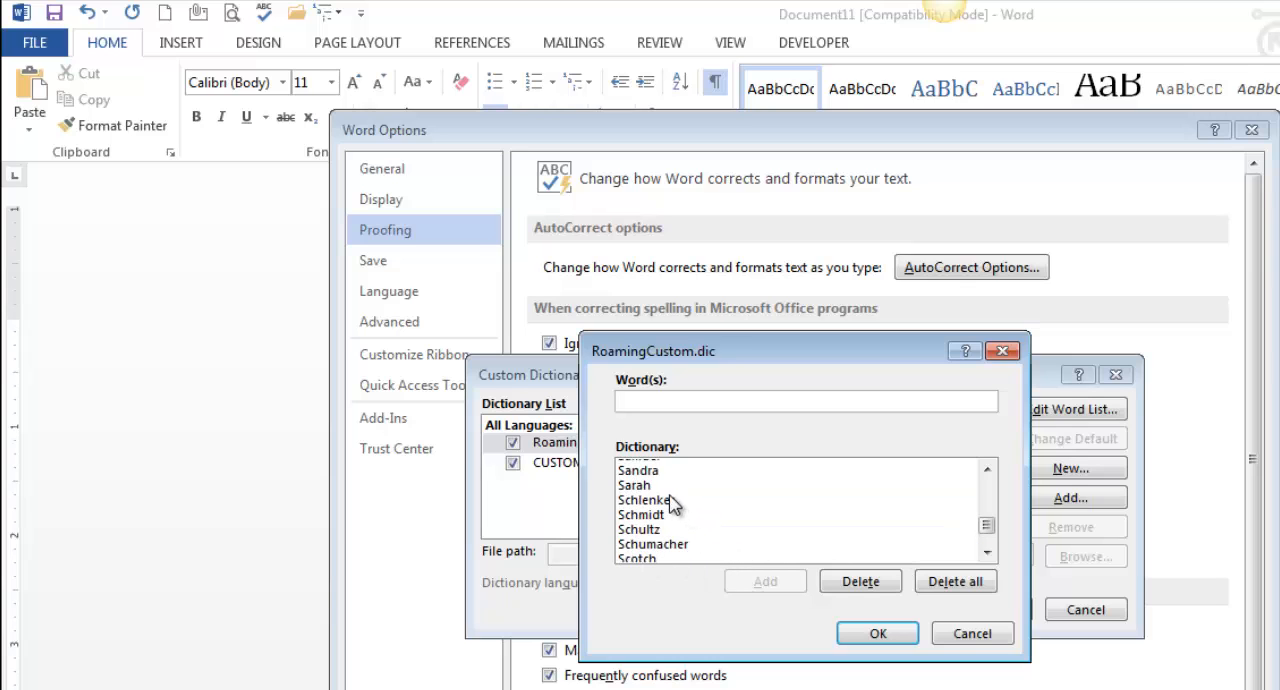
click(859, 581)
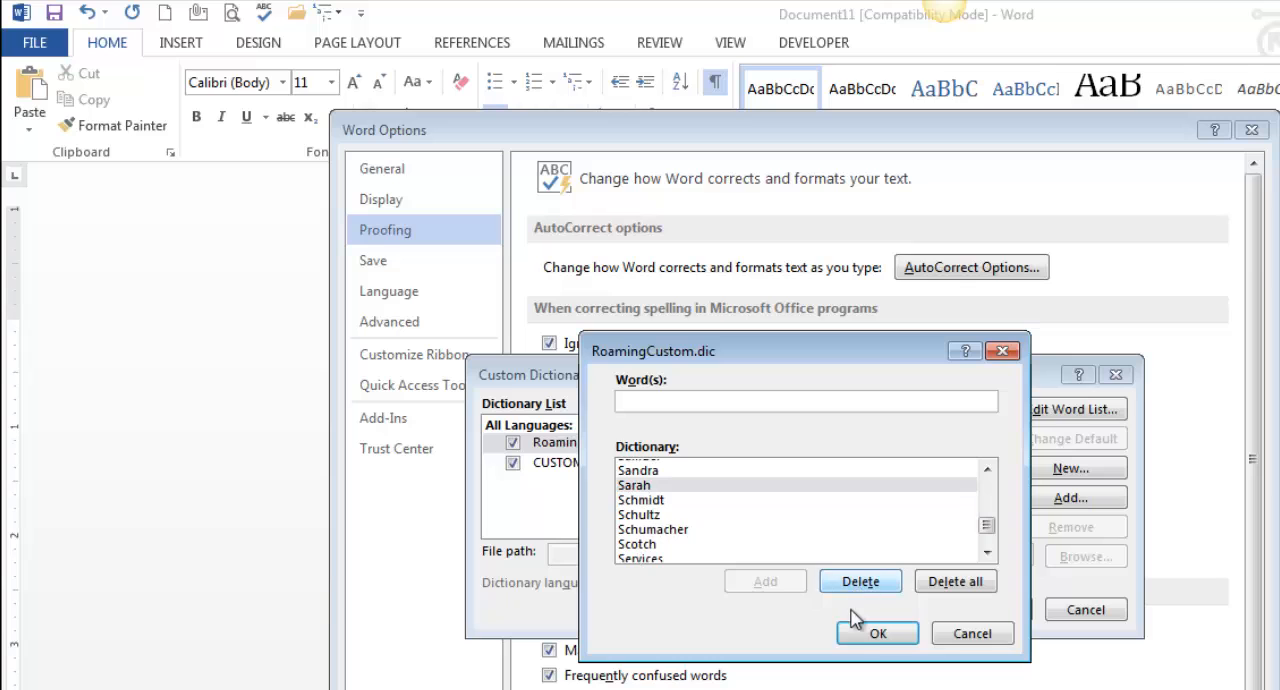
click(877, 633)
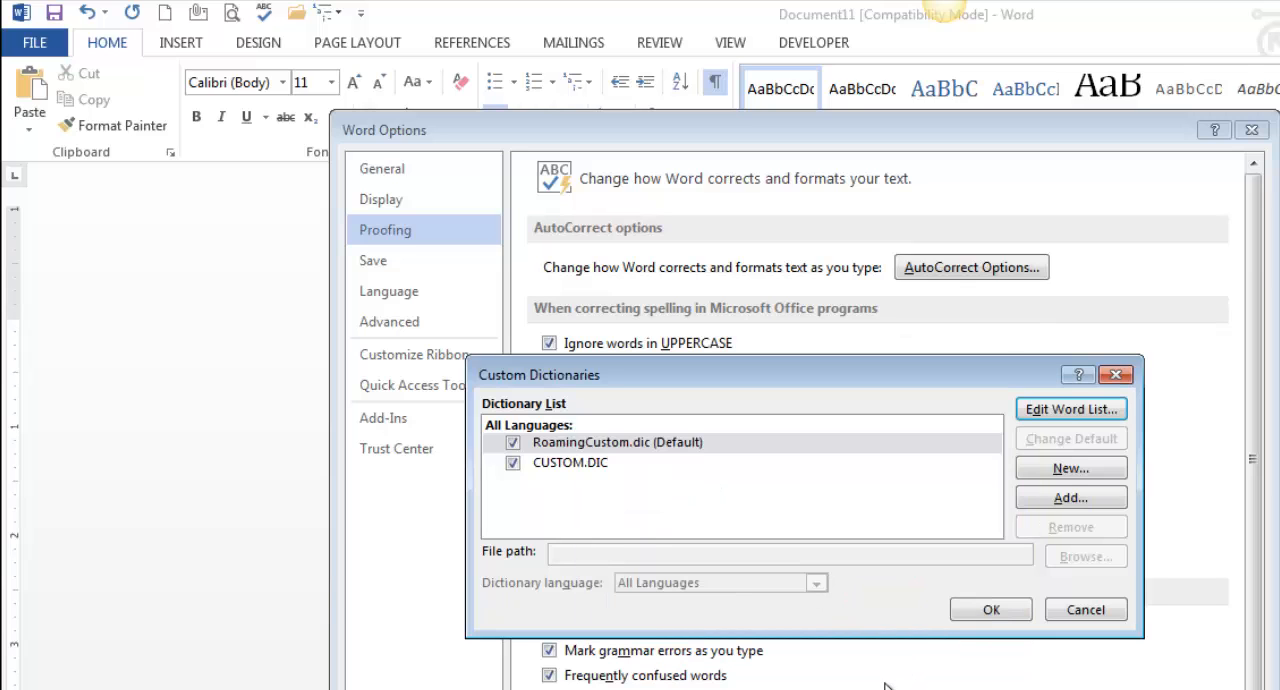
mouse_move(895, 649)
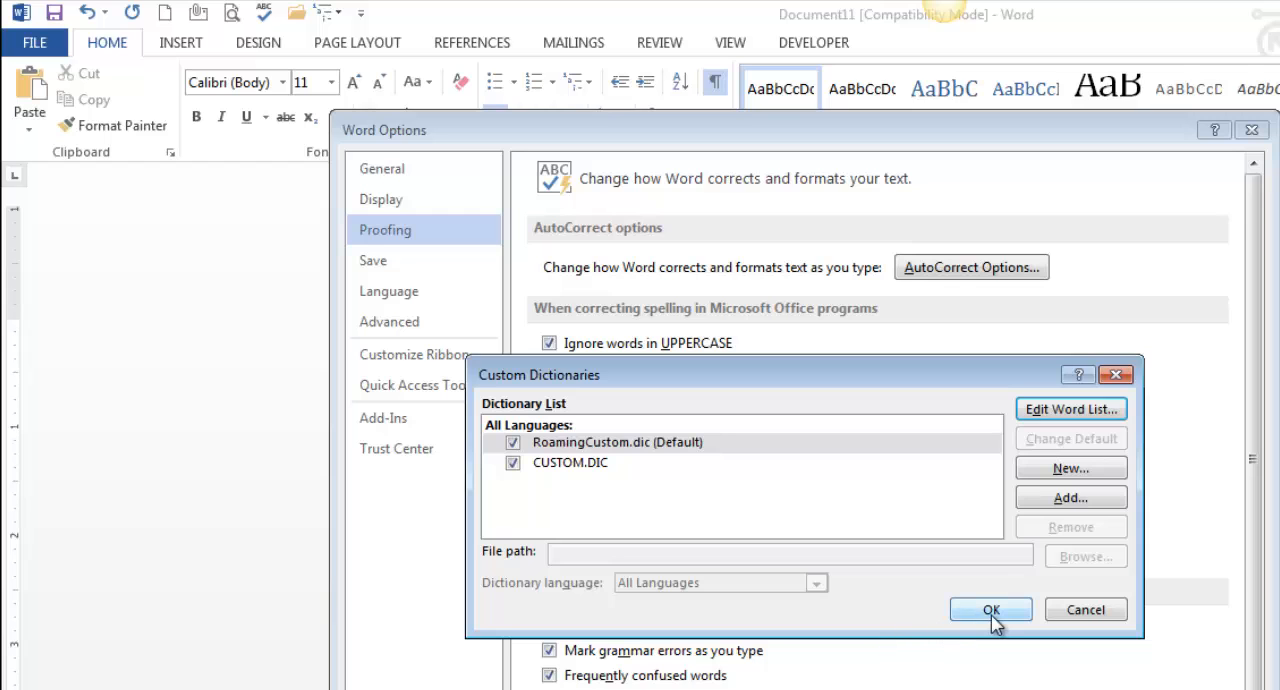
click(990, 610)
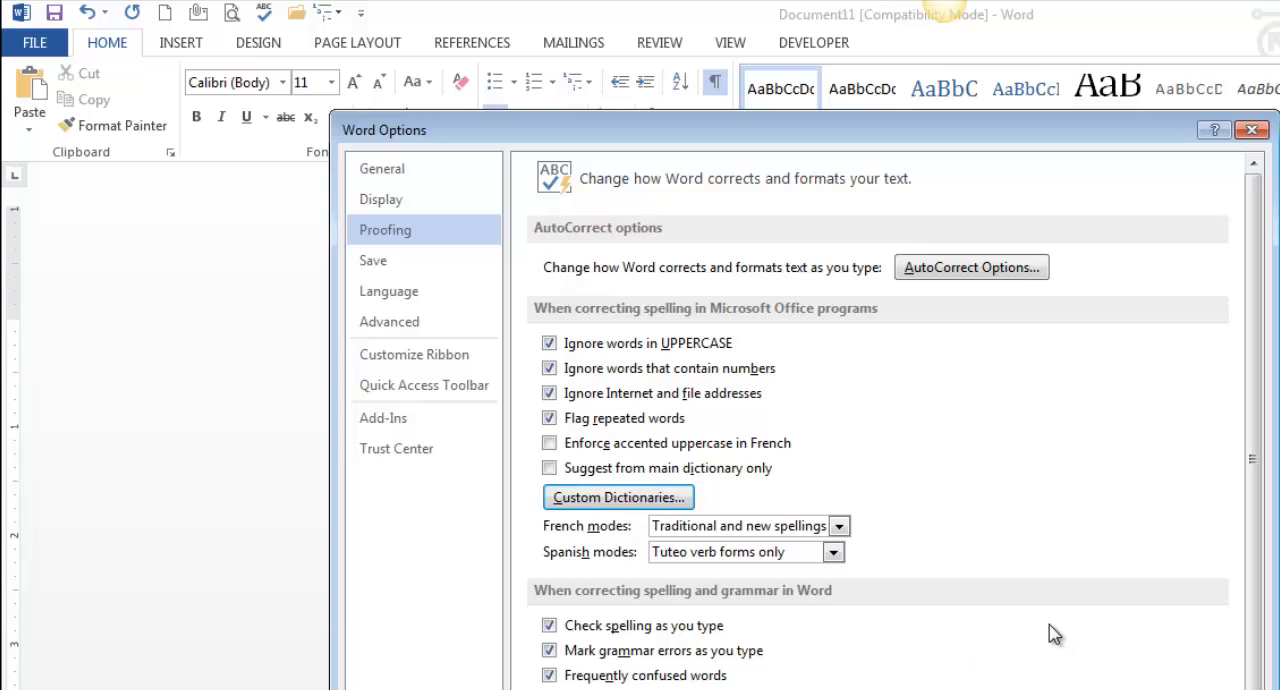
mouse_move(955, 320)
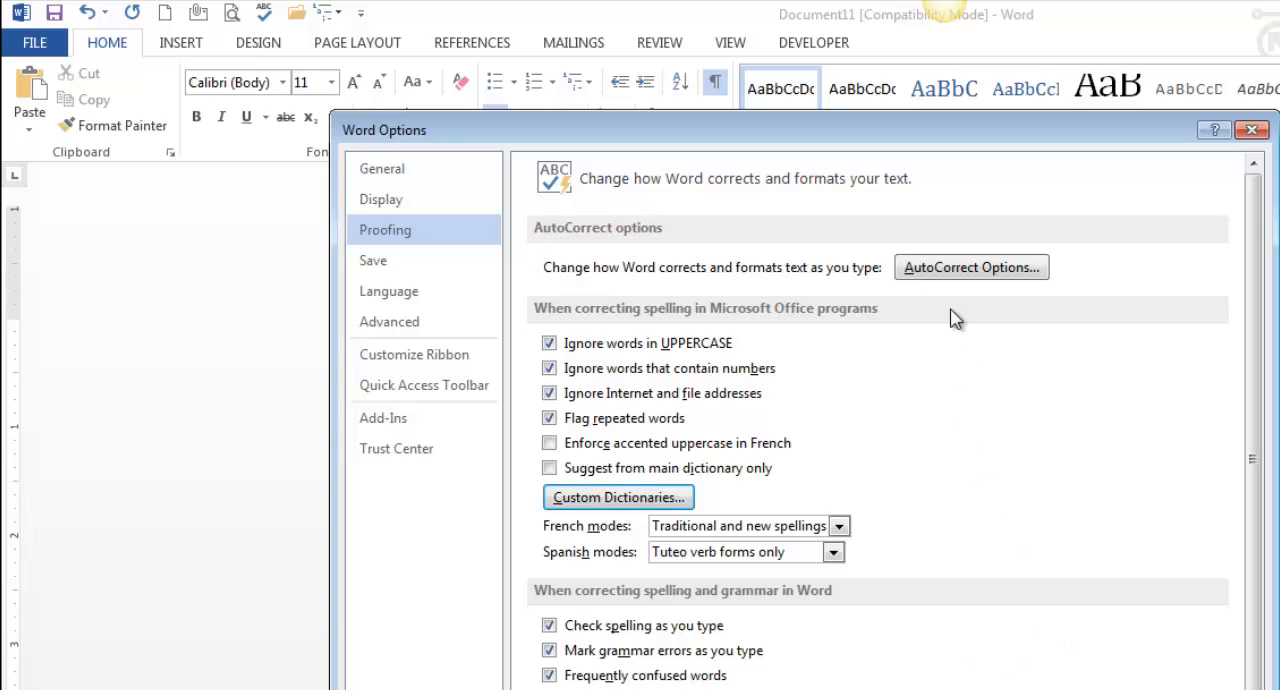
mouse_move(617, 497)
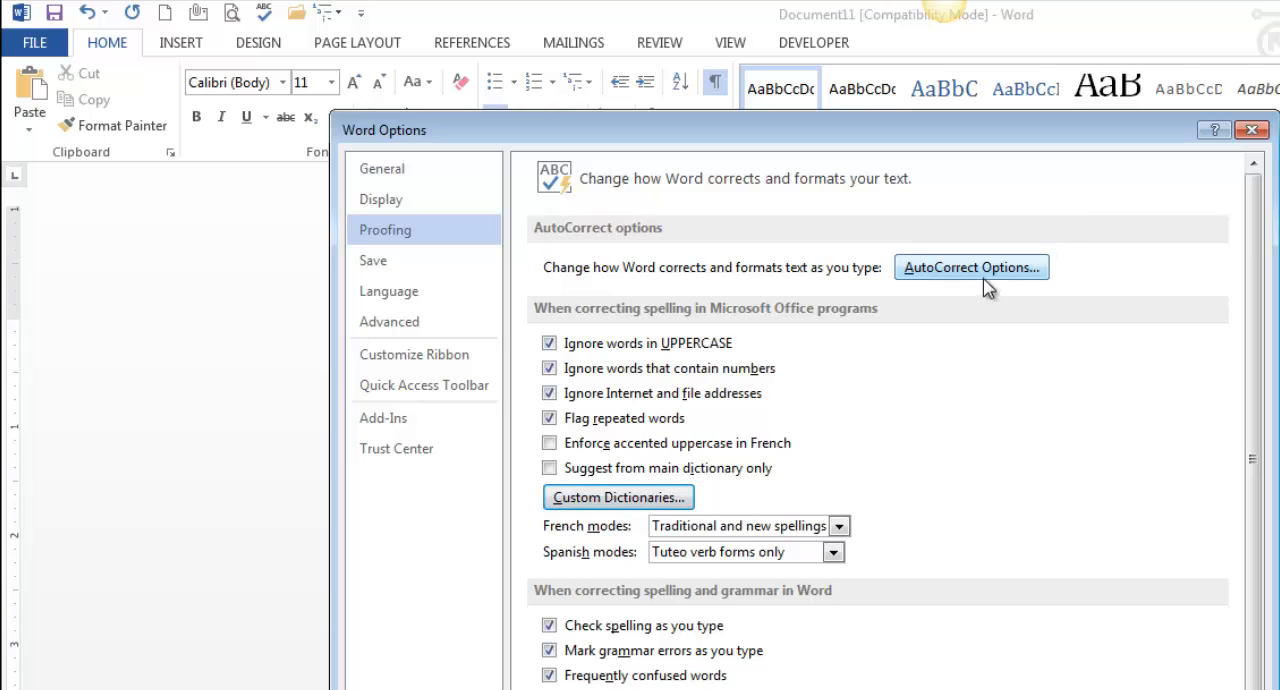
click(970, 267)
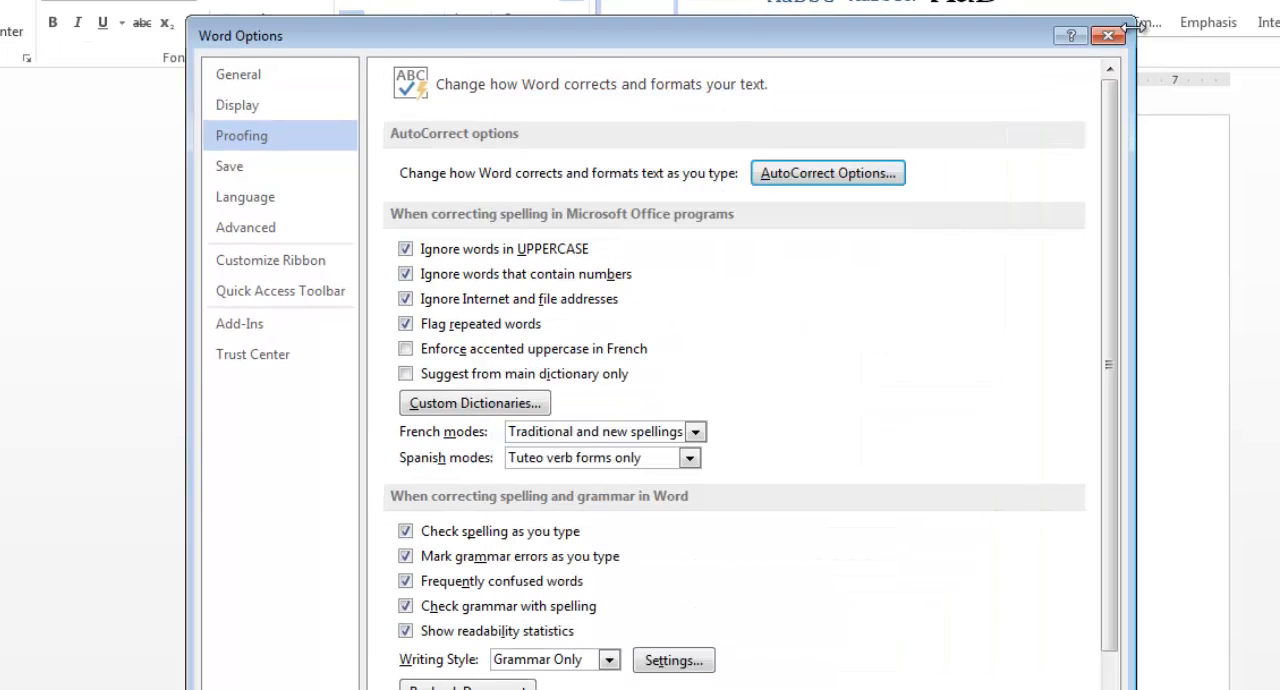
- Close Word Options and type 'Thien' in the blank document
click(1107, 36)
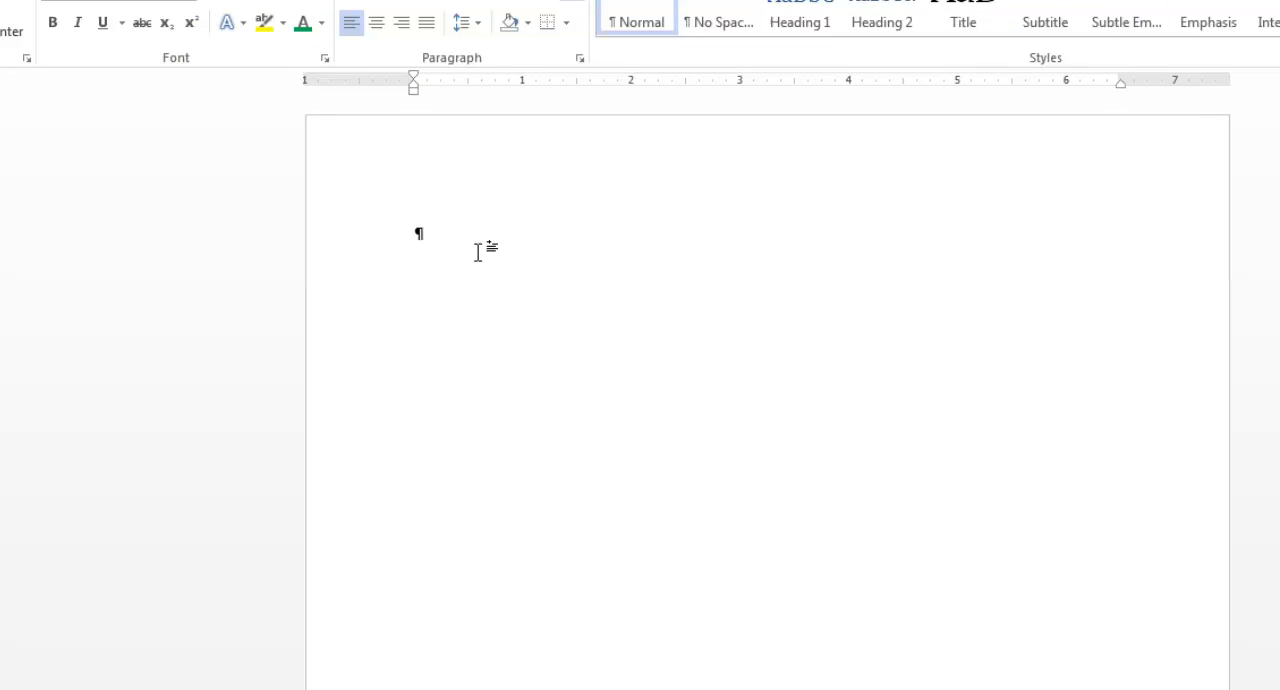
text(Thien)
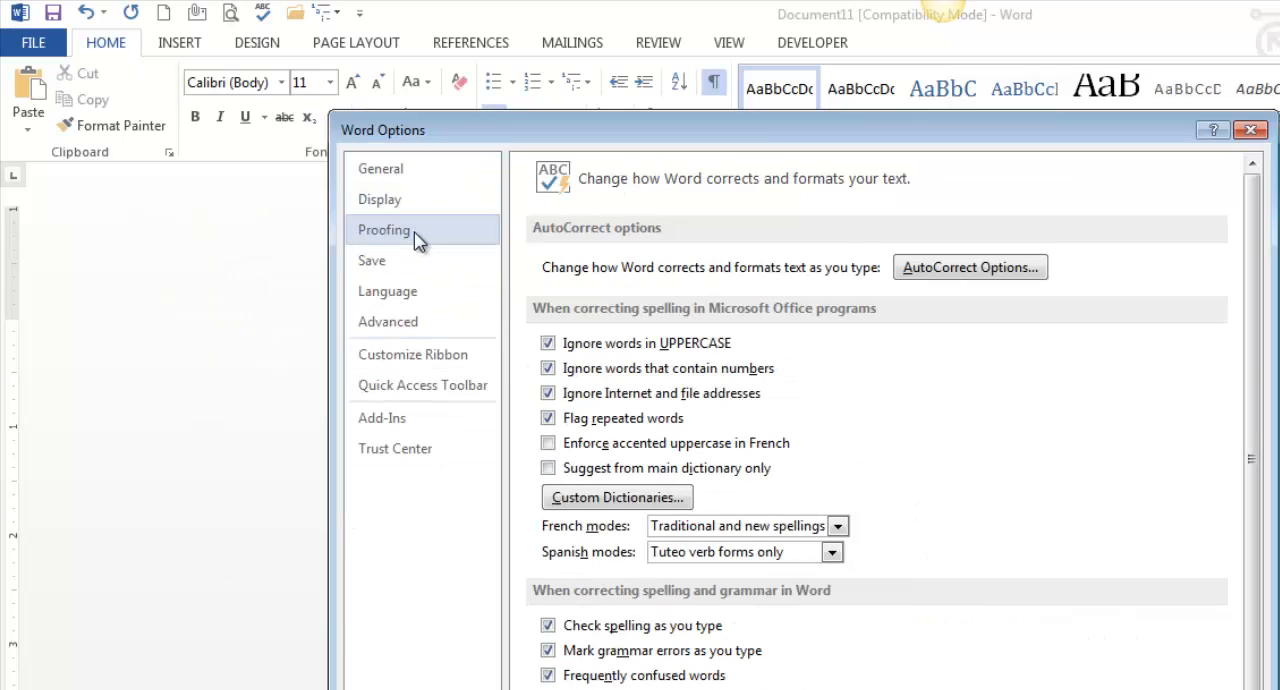
- Open AutoCorrect Options and look up the 'thier' entry in the Replace box
click(969, 267)
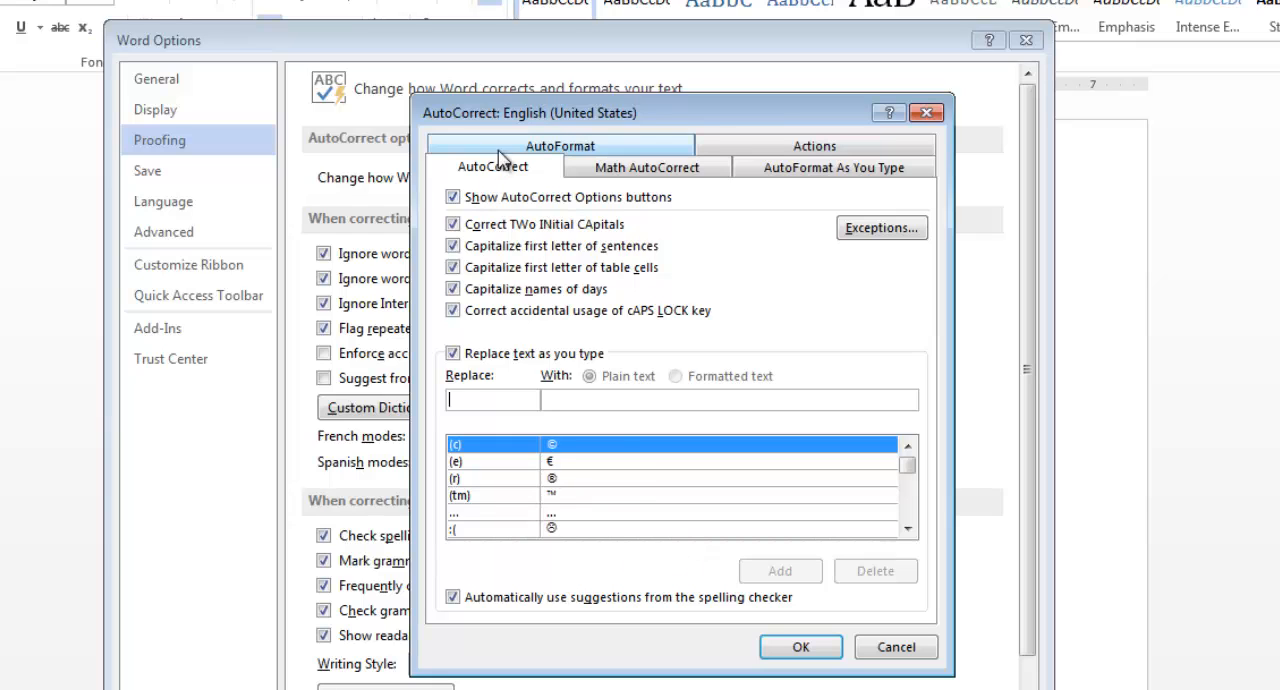
text(th)
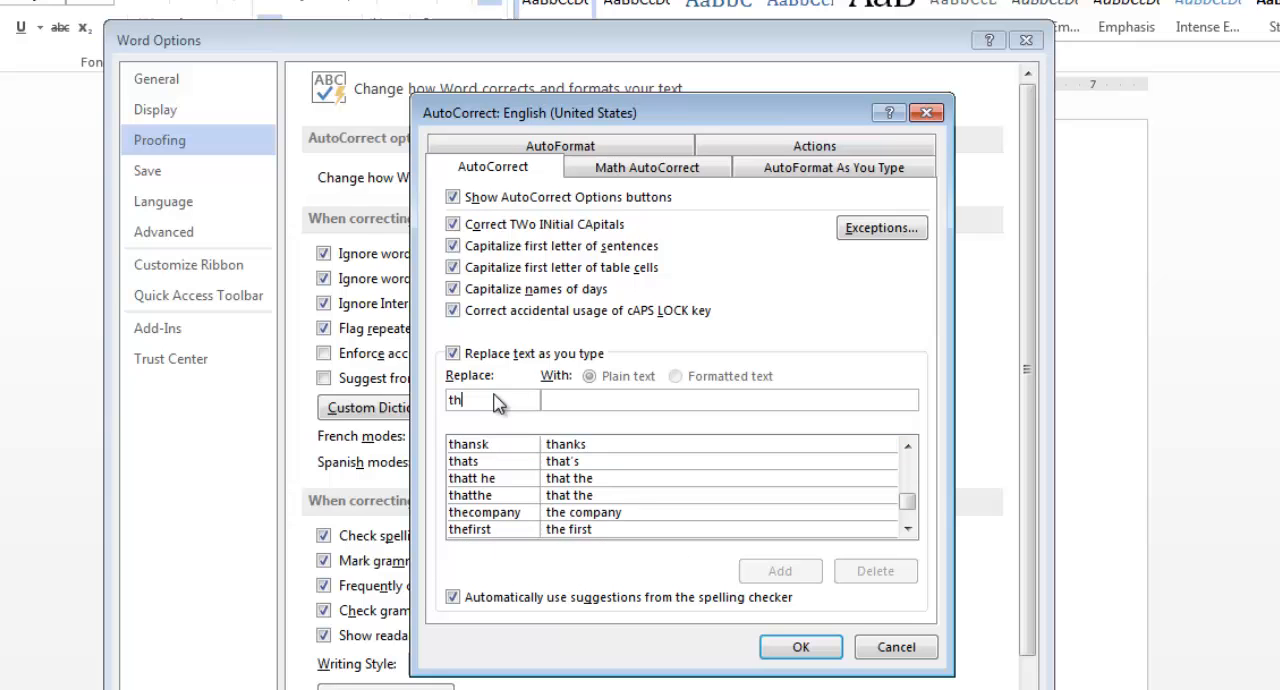
text(ier)
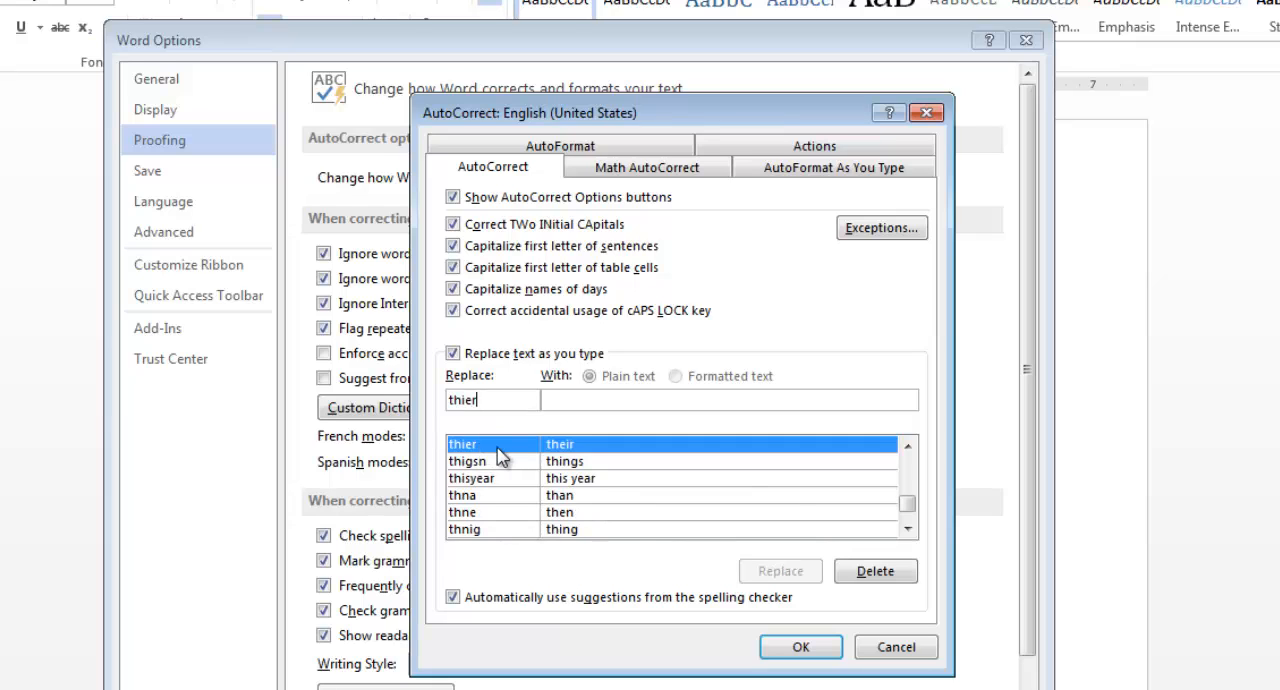
mouse_move(480, 460)
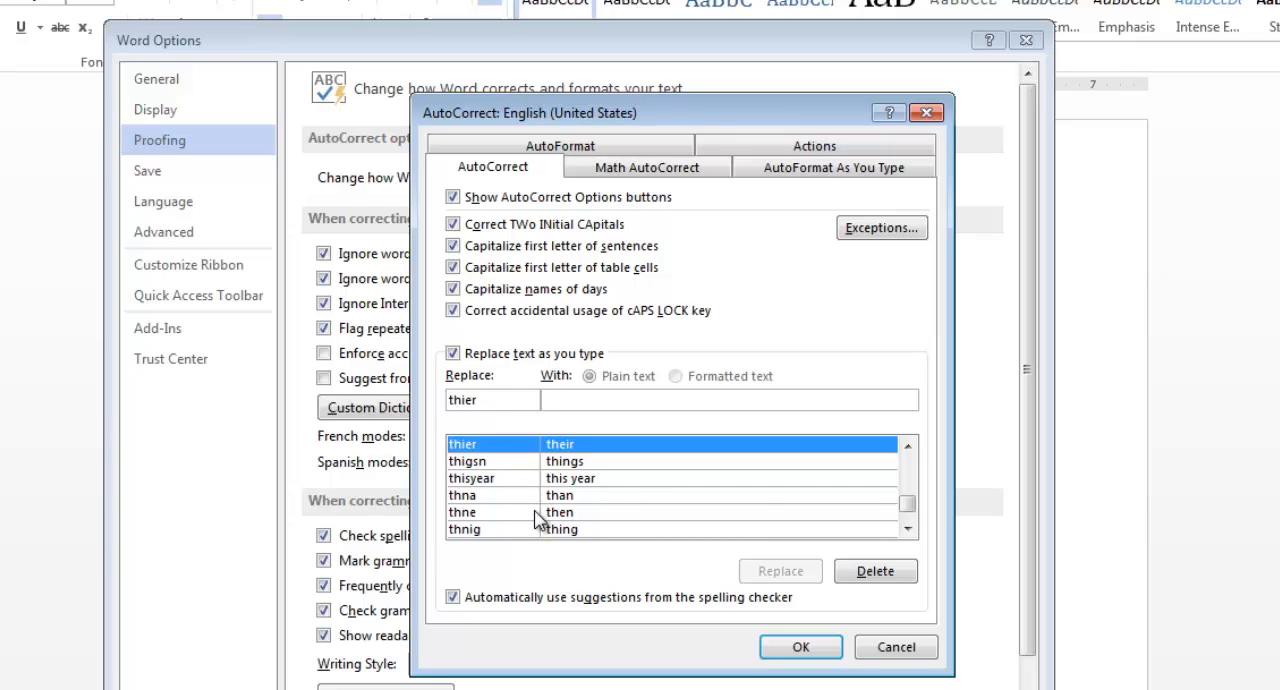
mouse_move(723, 538)
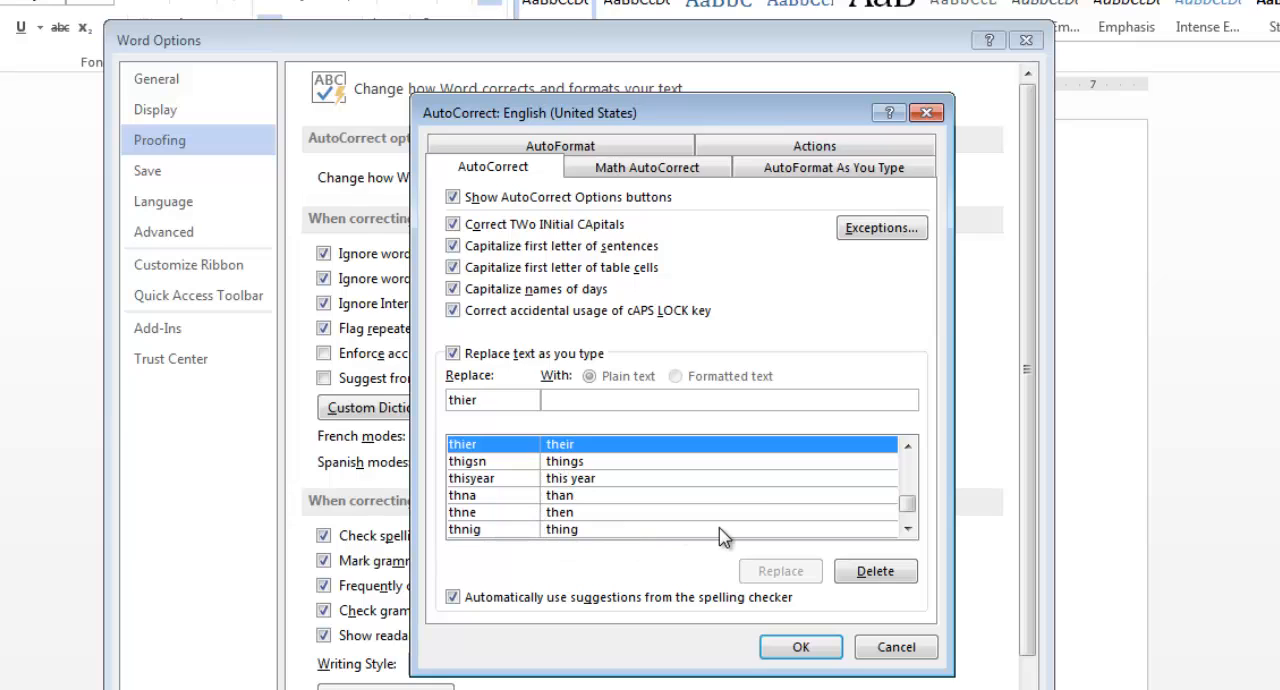
mouse_move(710, 538)
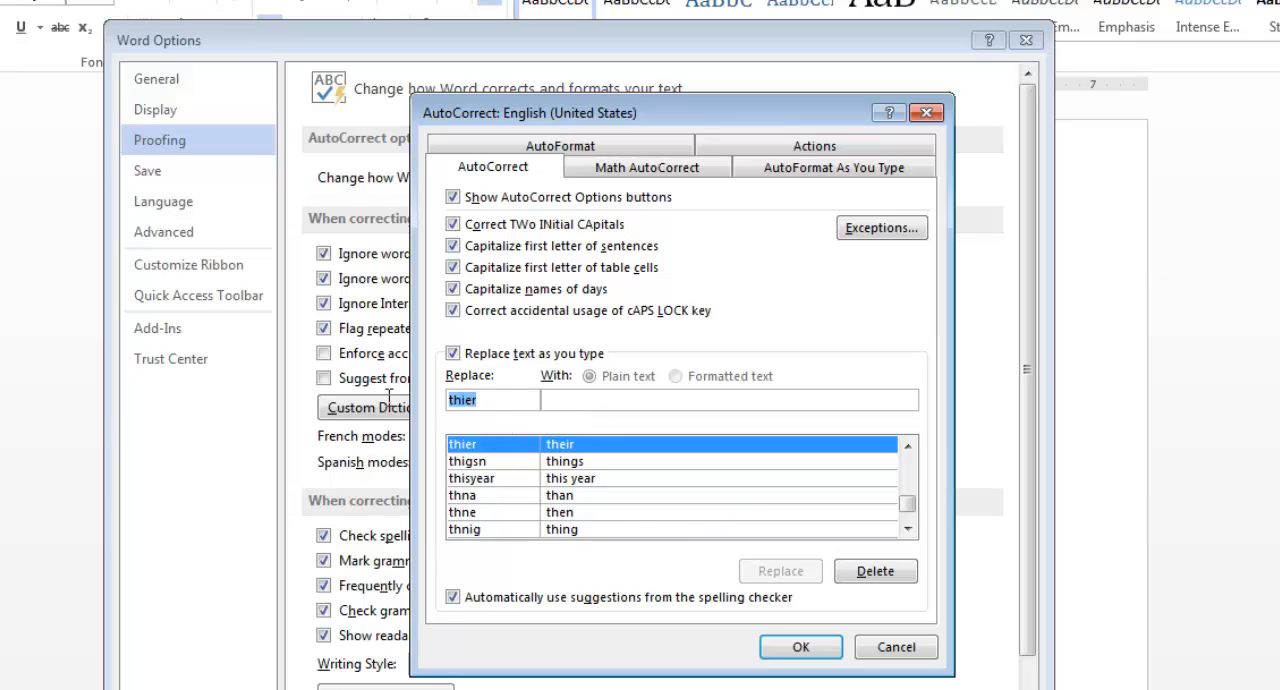
mouse_move(824, 580)
text(COCC)
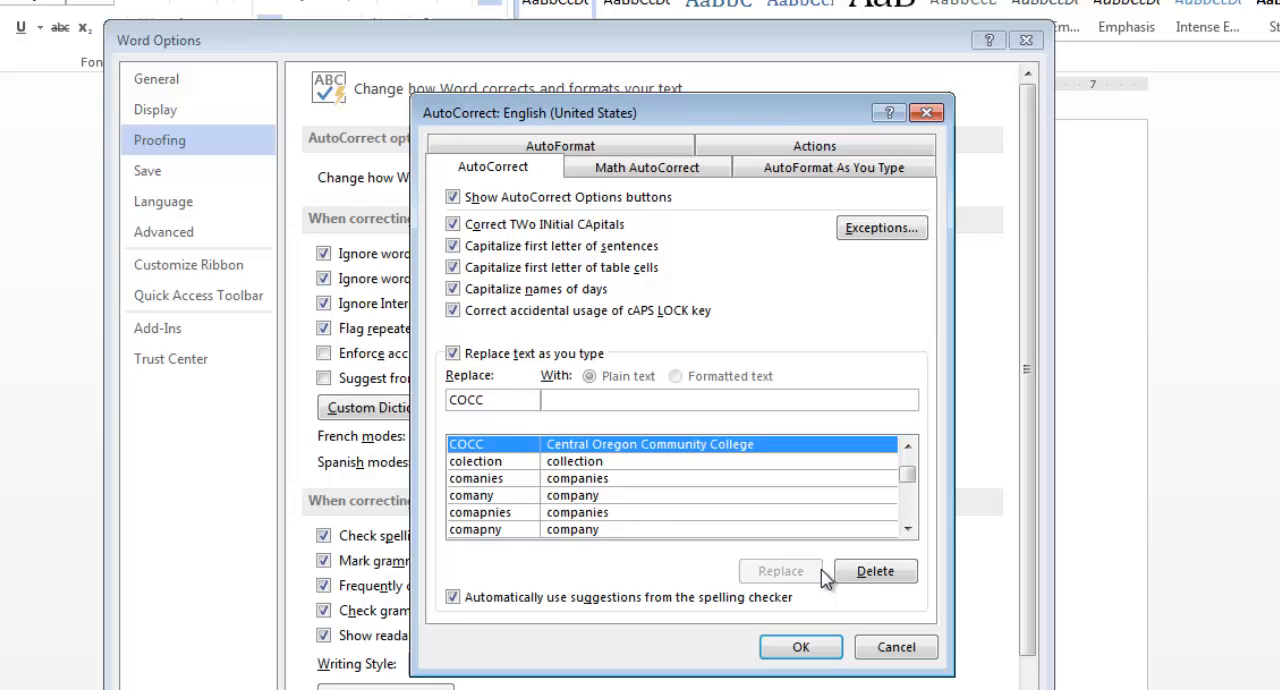
click(490, 399)
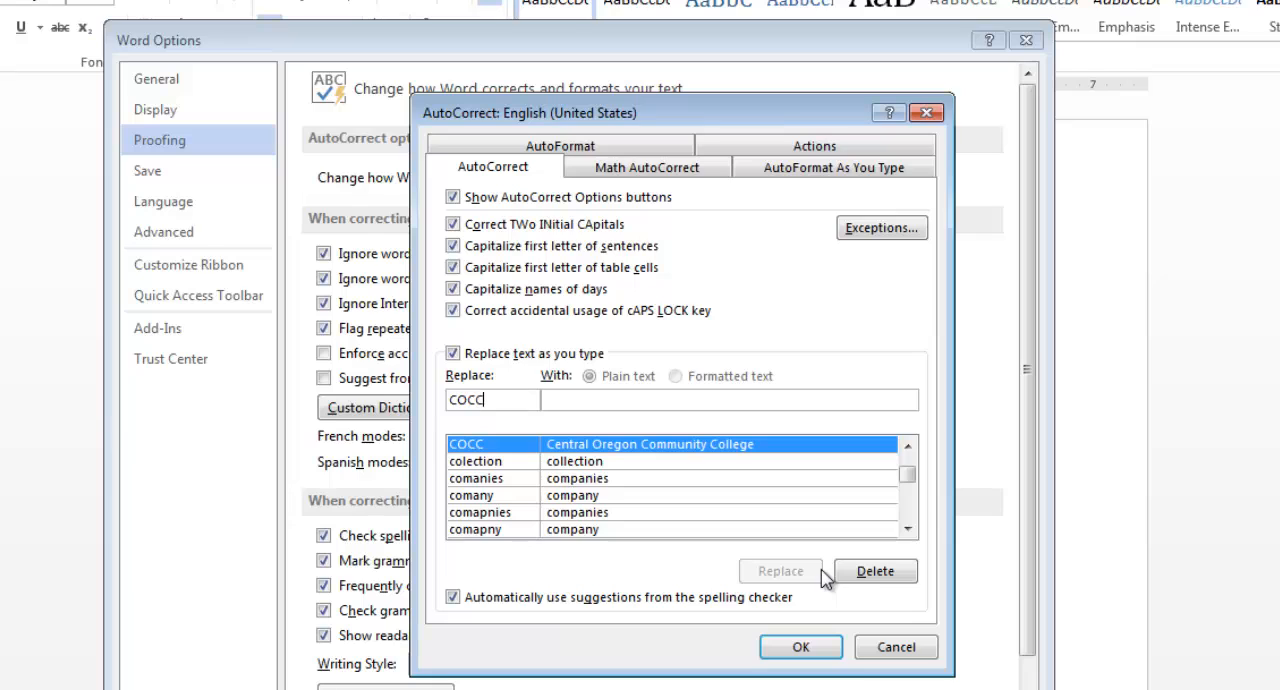
mouse_move(753, 505)
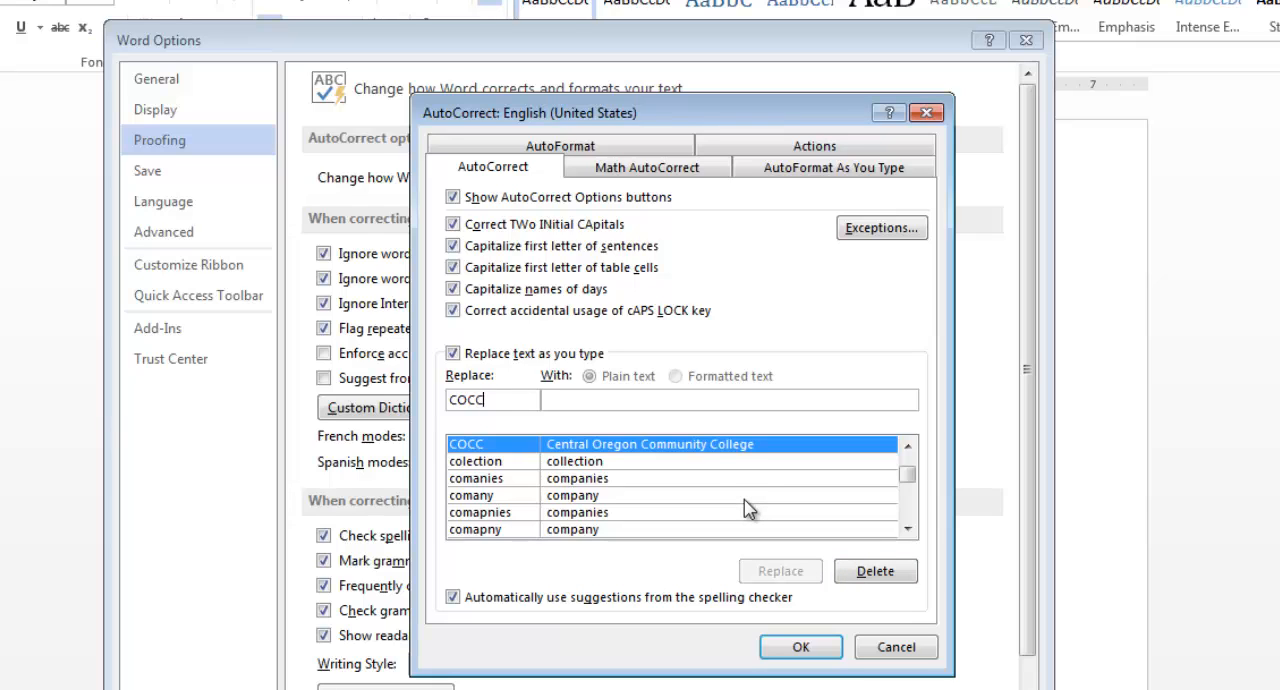
mouse_move(780, 476)
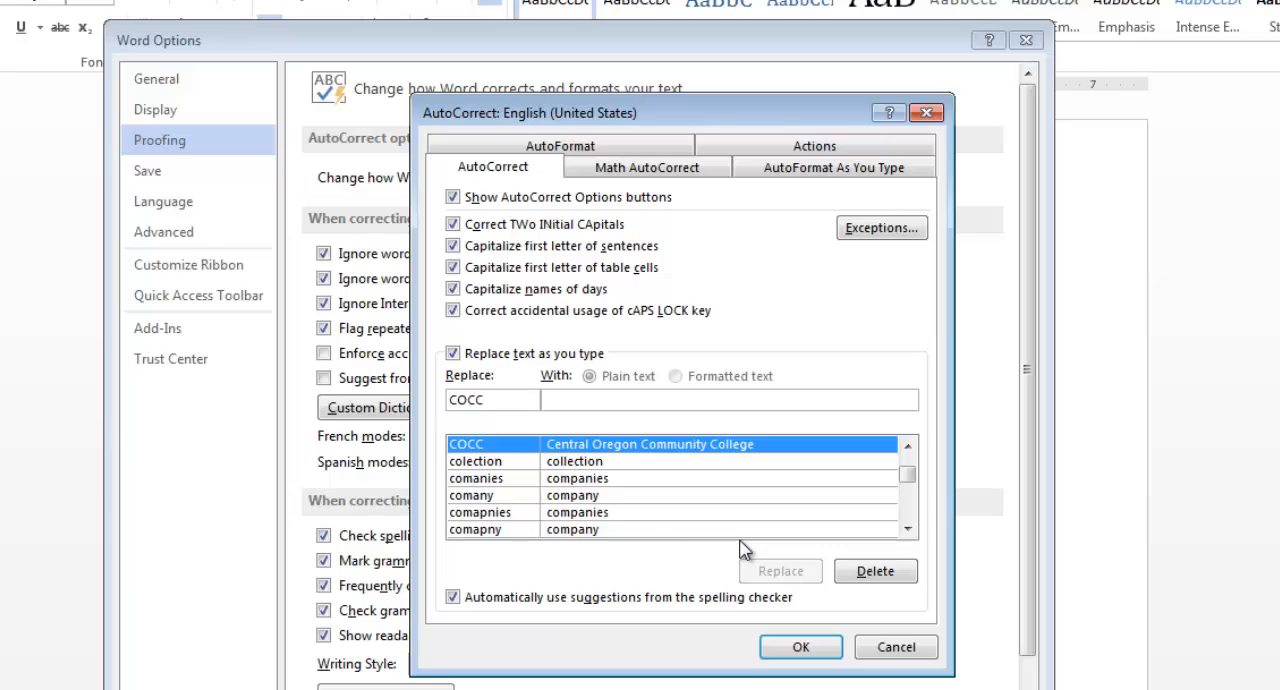
- Enter 'swar' in Replace and 'Swartwout' in With, then add the rule
click(490, 399)
text(Swa)
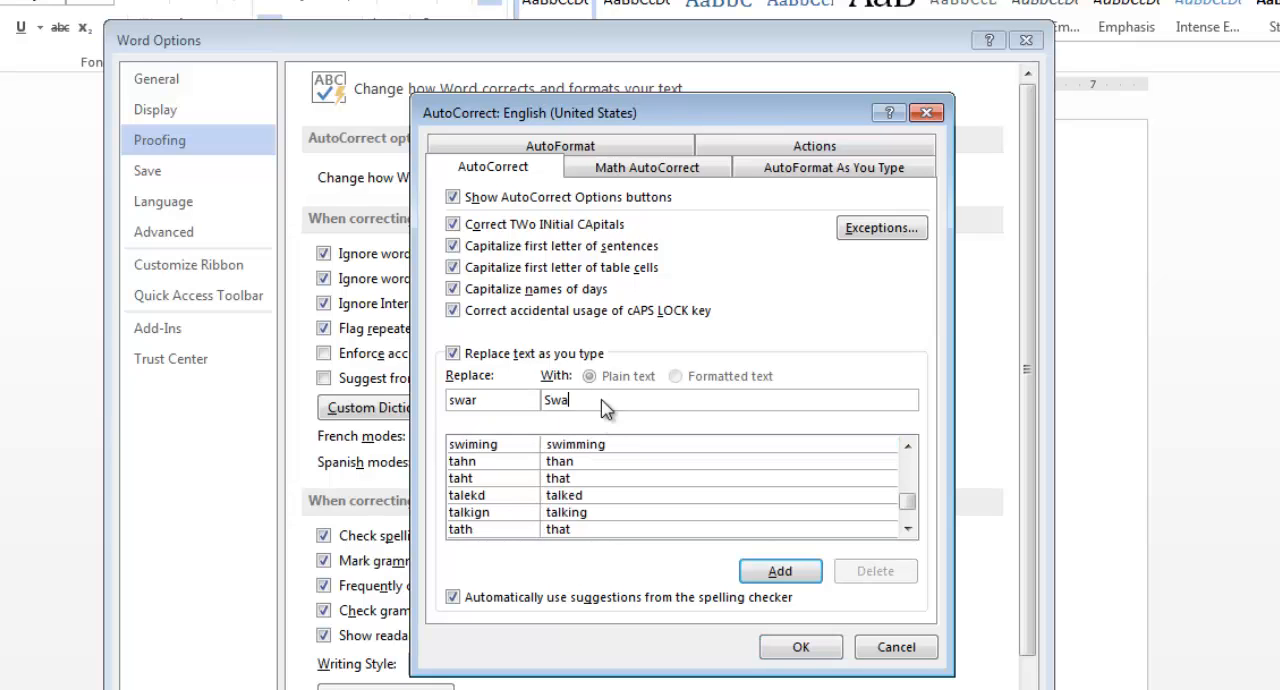
text(rtwout)
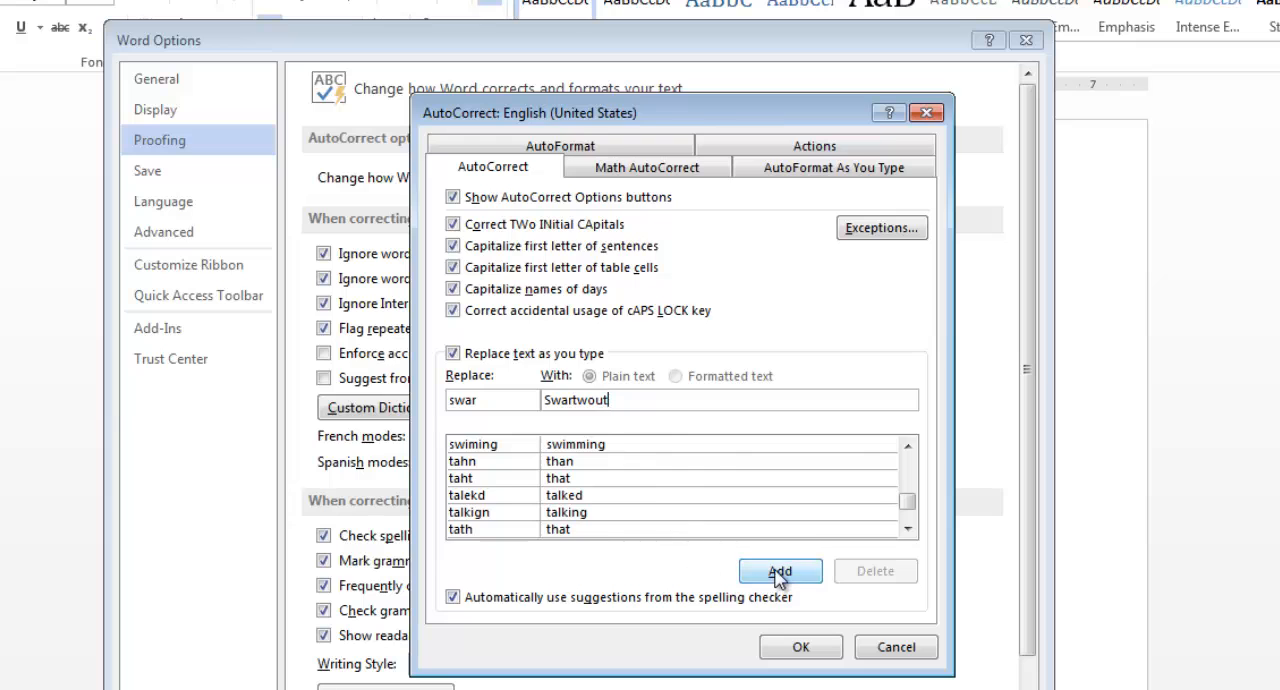
click(779, 571)
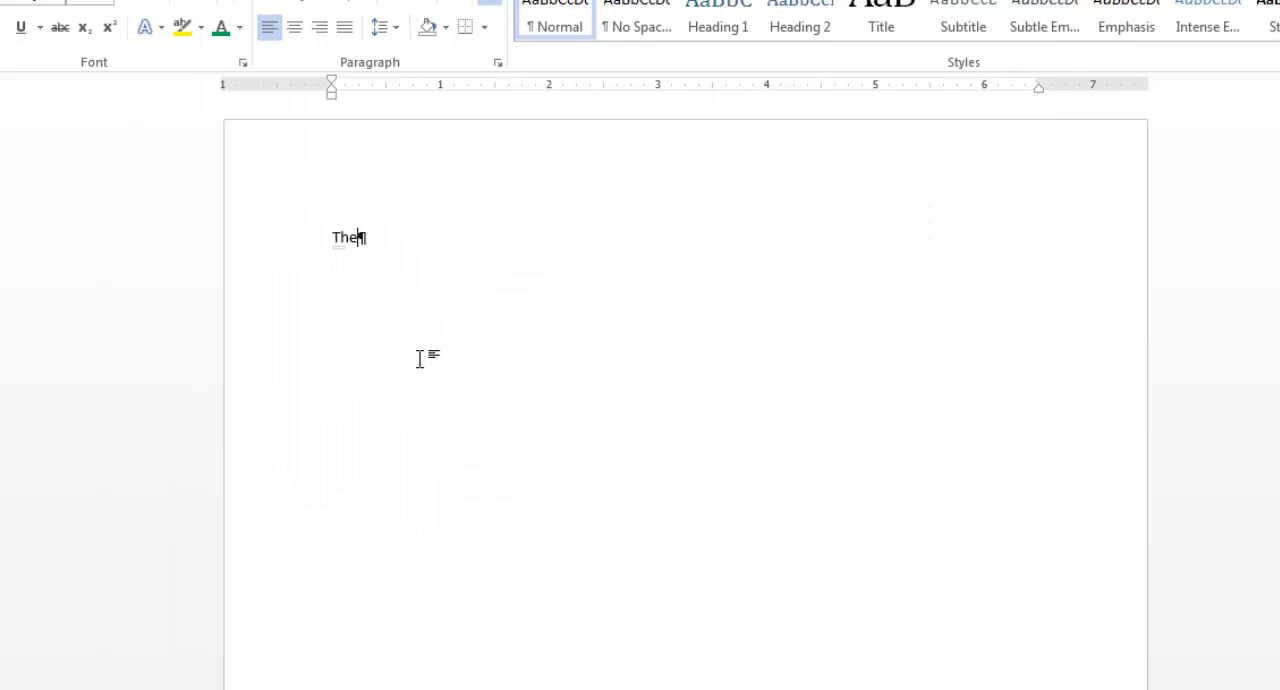
- Type 'swar' in the document to test the Swartwout AutoCorrect rule
text(swar)
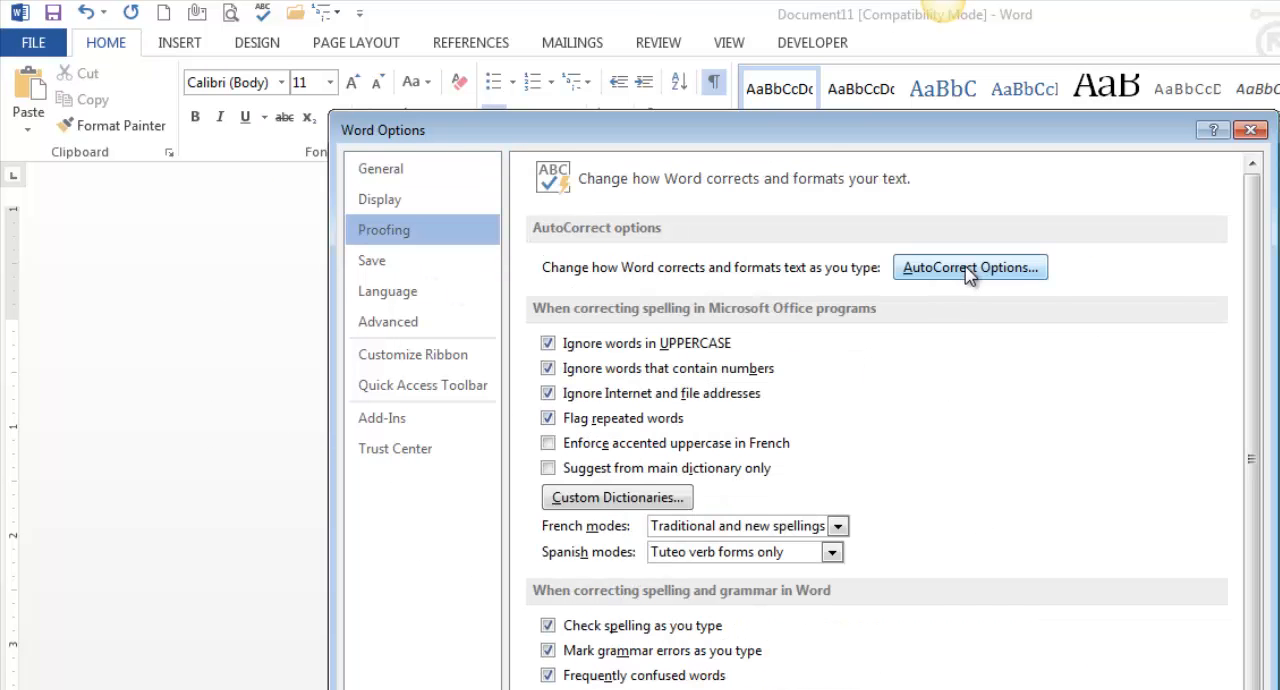
click(968, 267)
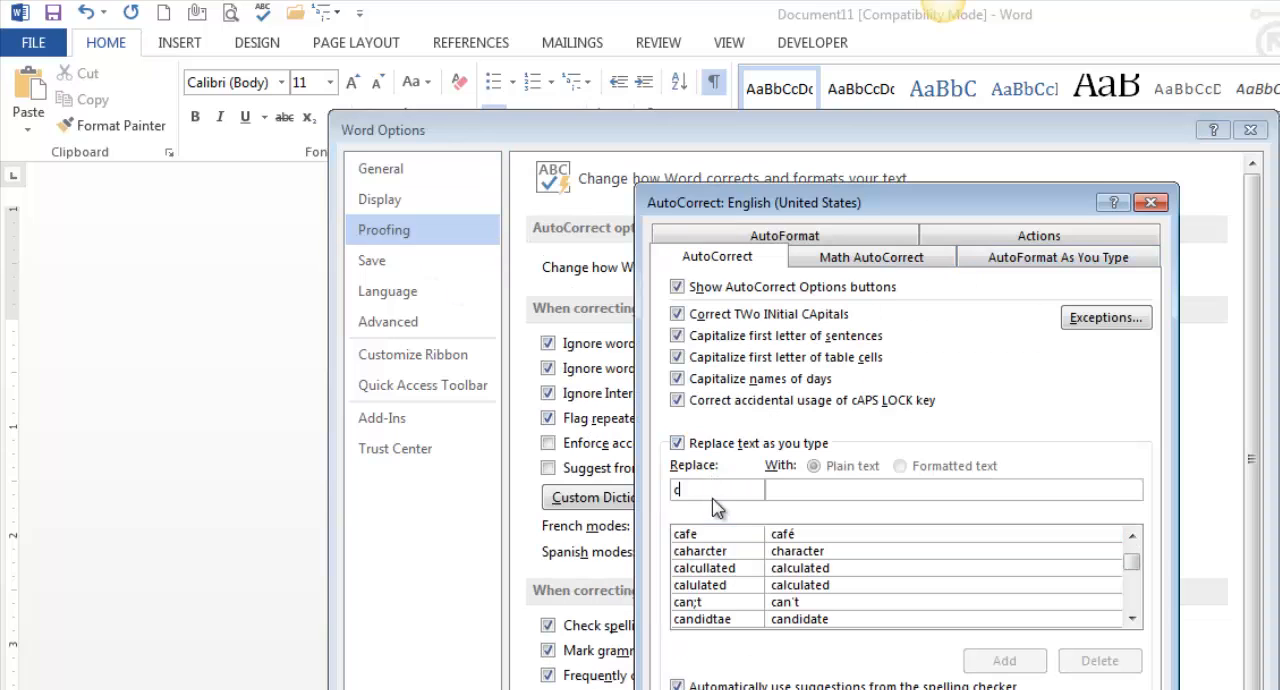
text(an)
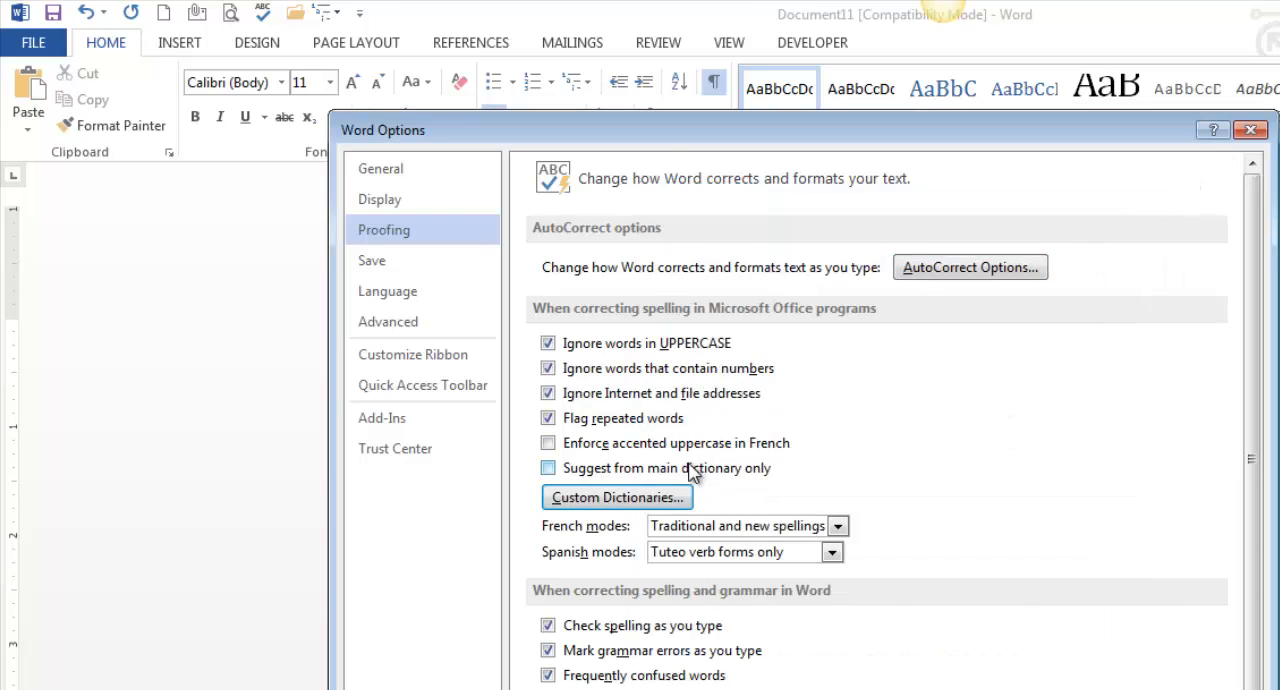
click(616, 497)
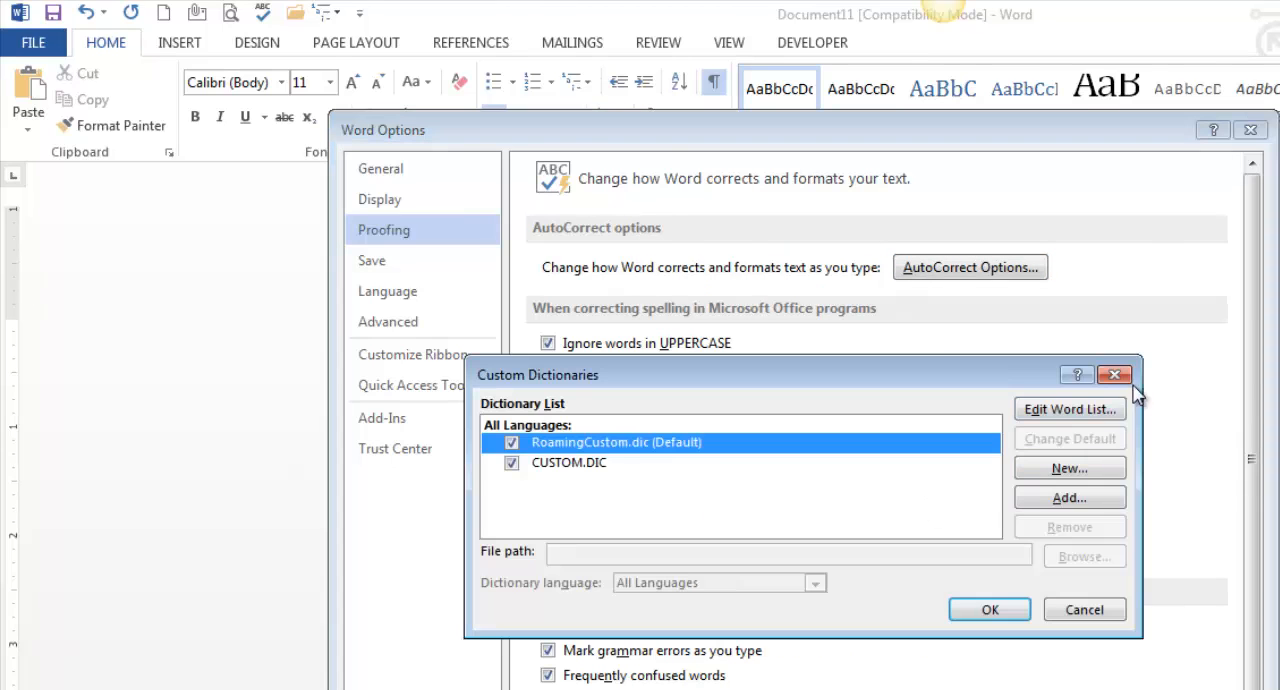
click(1115, 374)
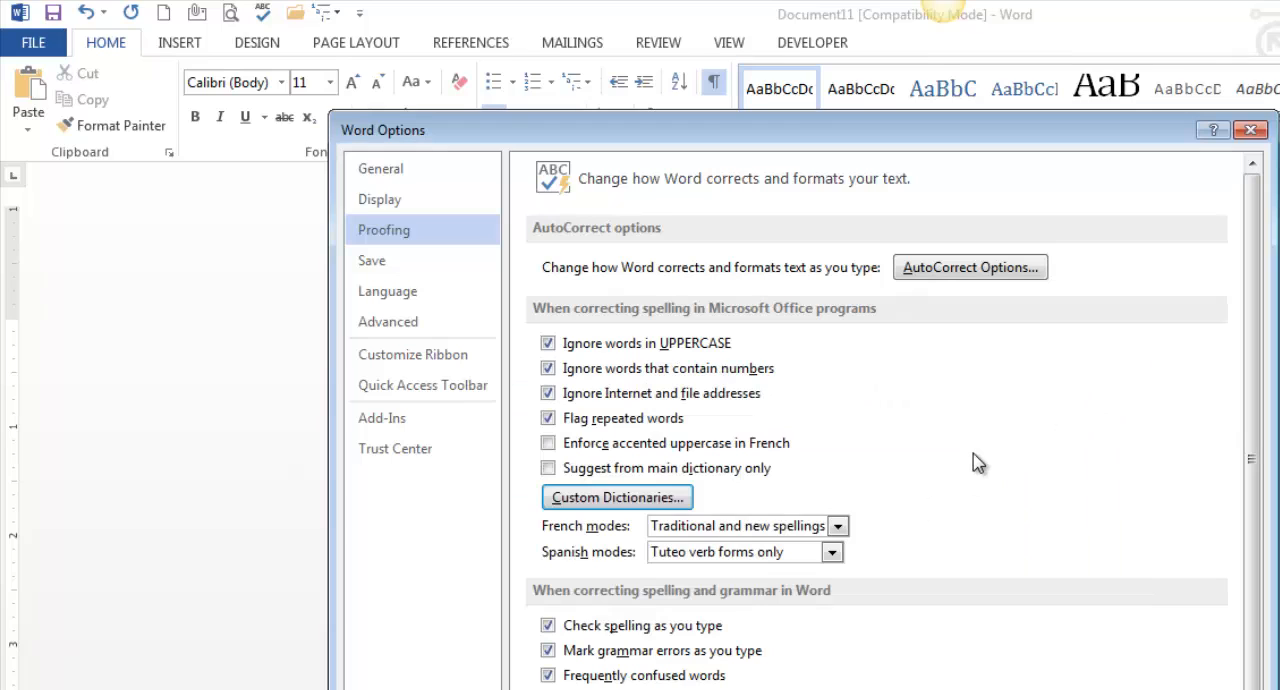